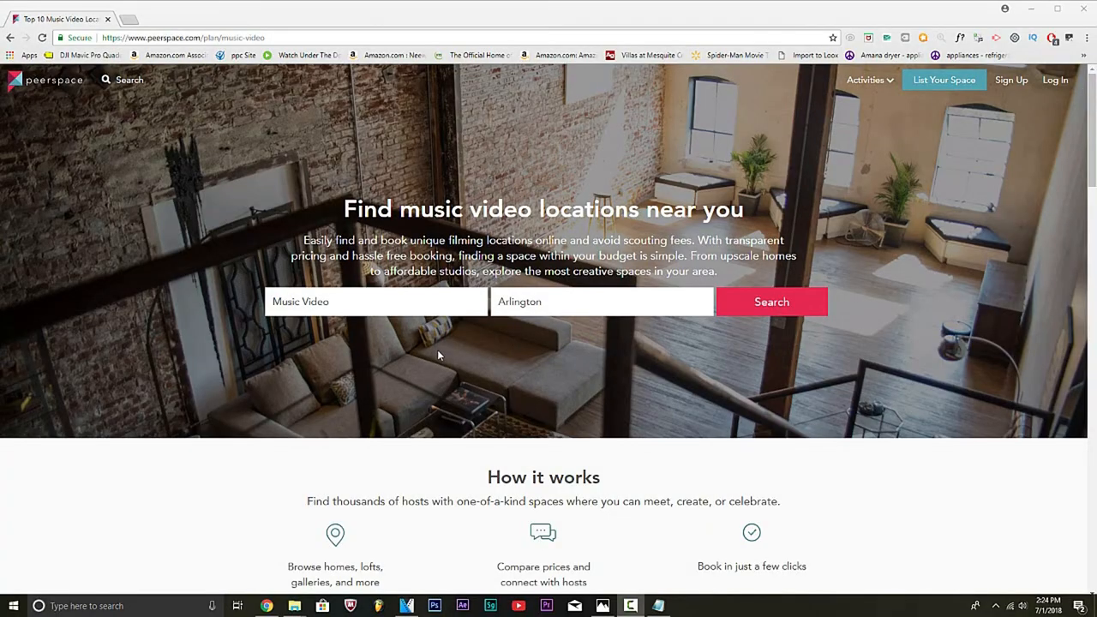
pyautogui.moveTo(449, 355)
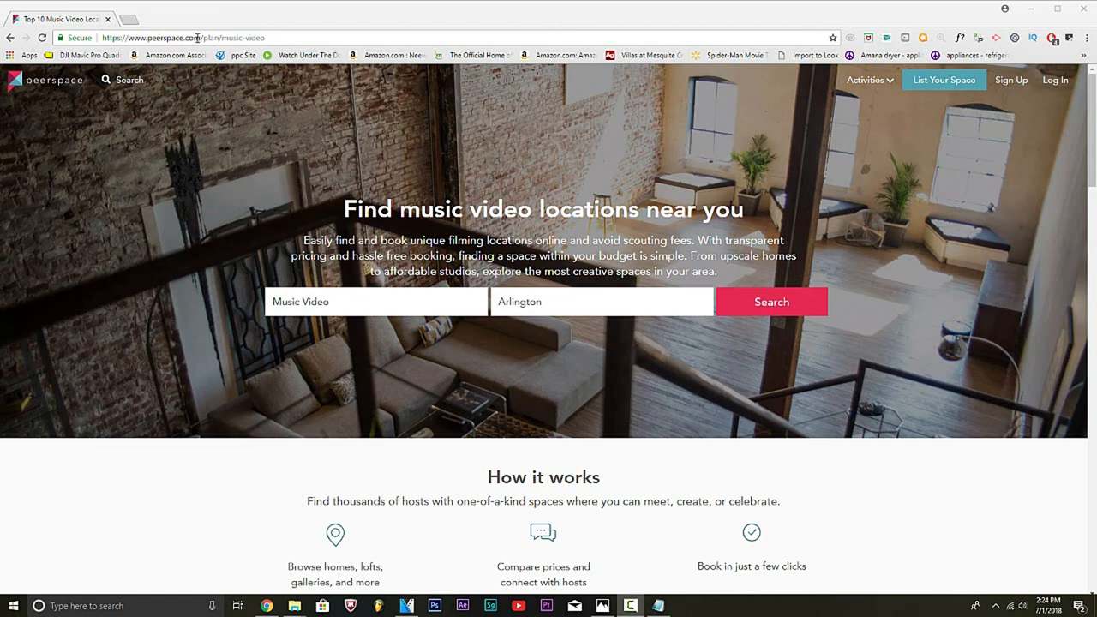
pyautogui.moveTo(387, 162)
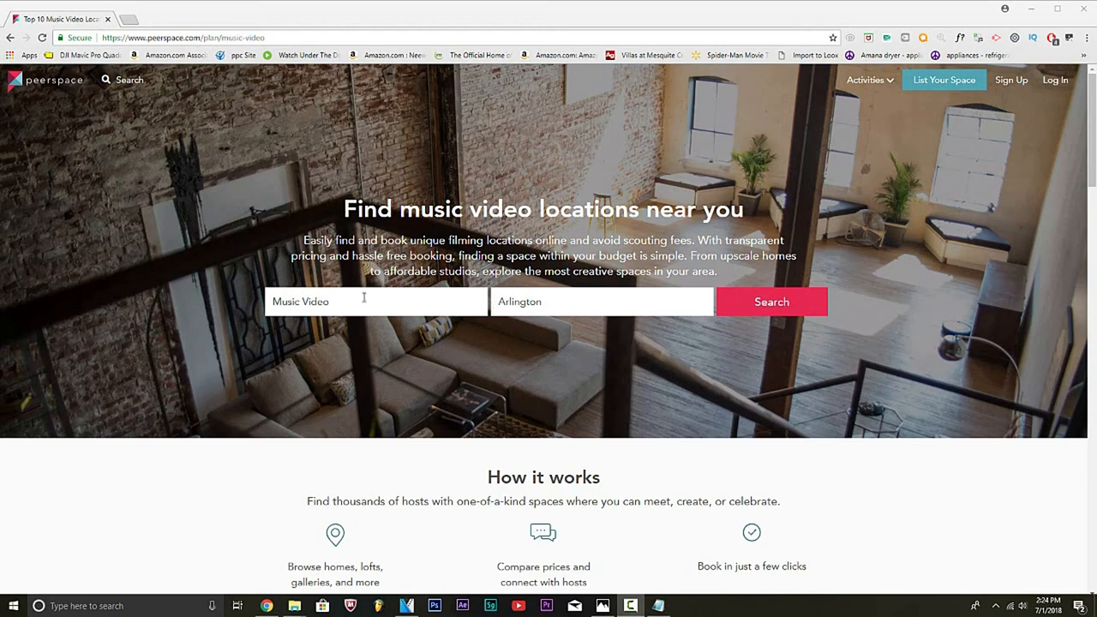
# Step: Scroll the Peerspace page past the How it works section to the search bar
pyautogui.scroll(-3)
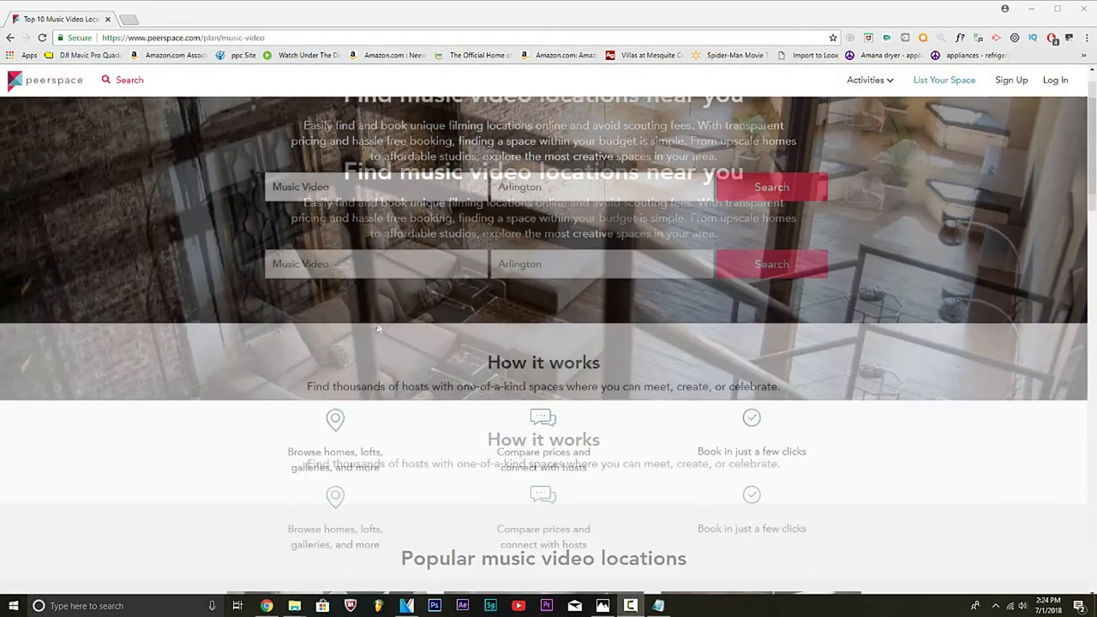
pyautogui.scroll(-3)
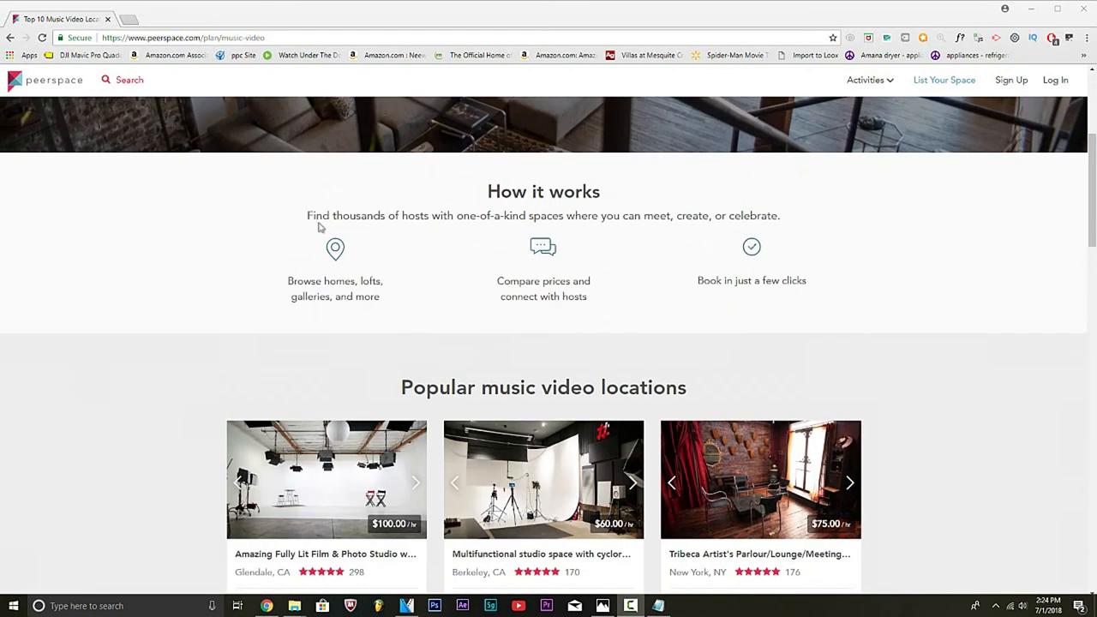
pyautogui.moveTo(501, 192); pyautogui.dragTo(600, 192)
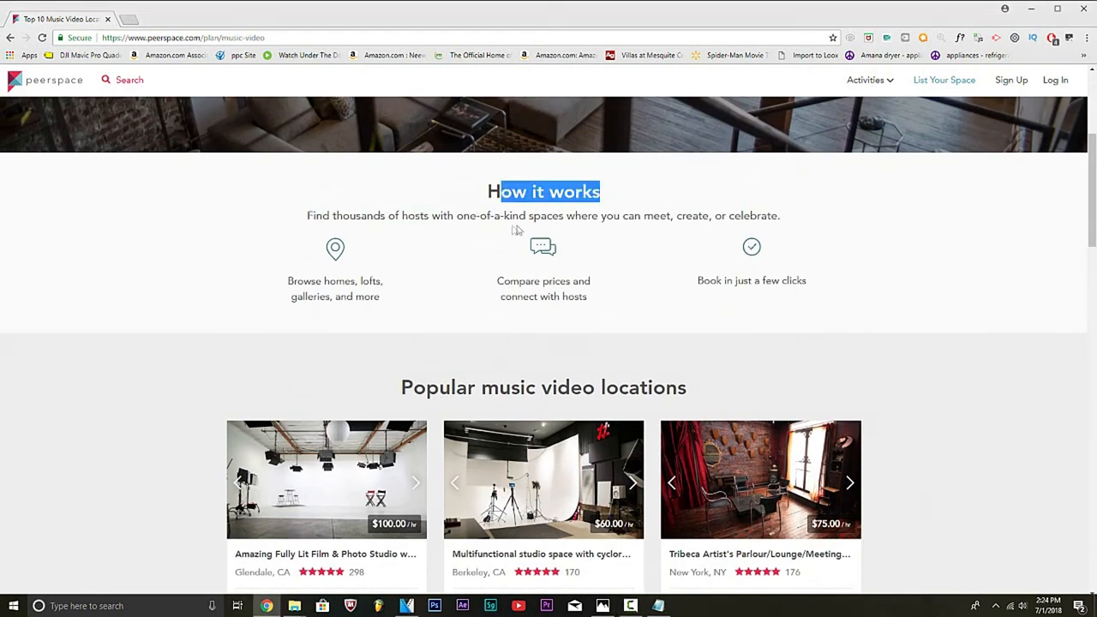
pyautogui.moveTo(765, 230)
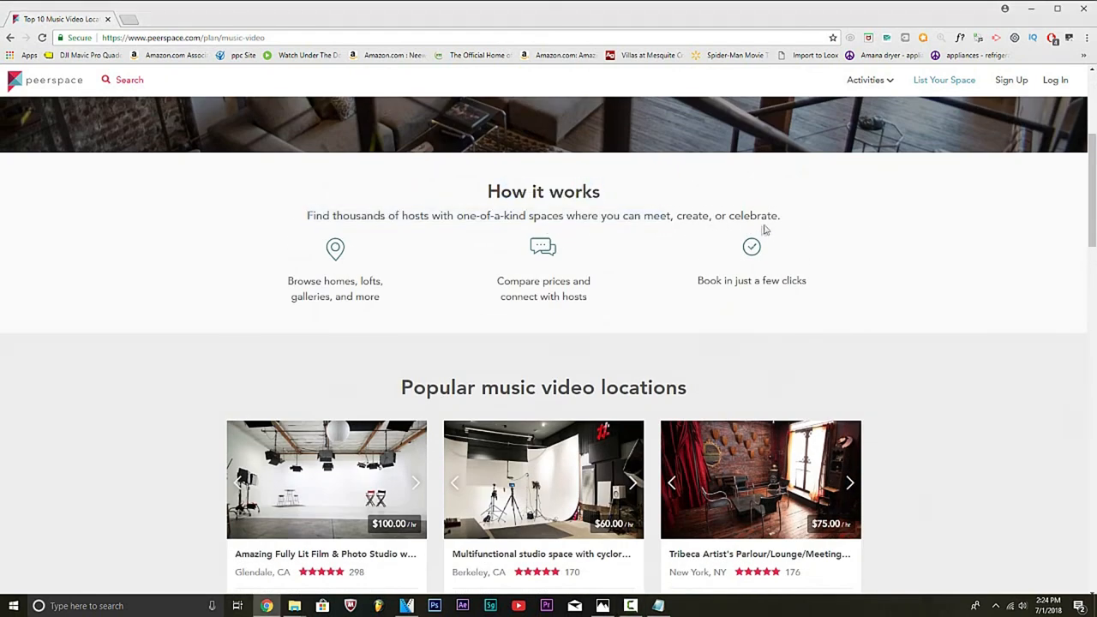
pyautogui.scroll(-3)
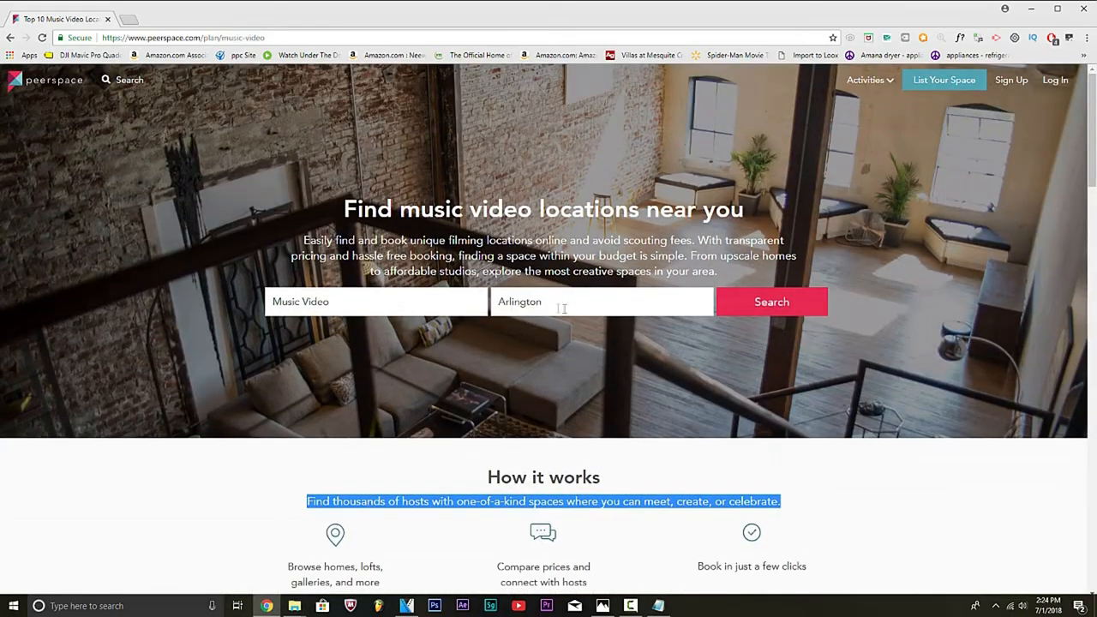
# Step: Search Music Video spaces in 'Dallas, TX, USA', replacing Arlington as the location
pyautogui.click(376, 302)
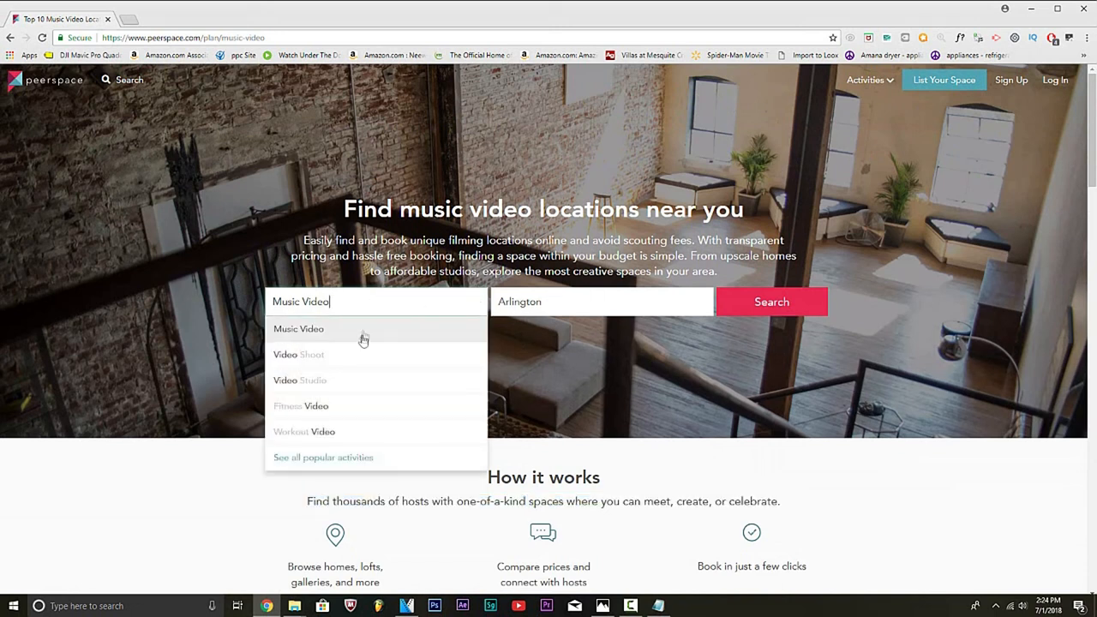
pyautogui.click(600, 302)
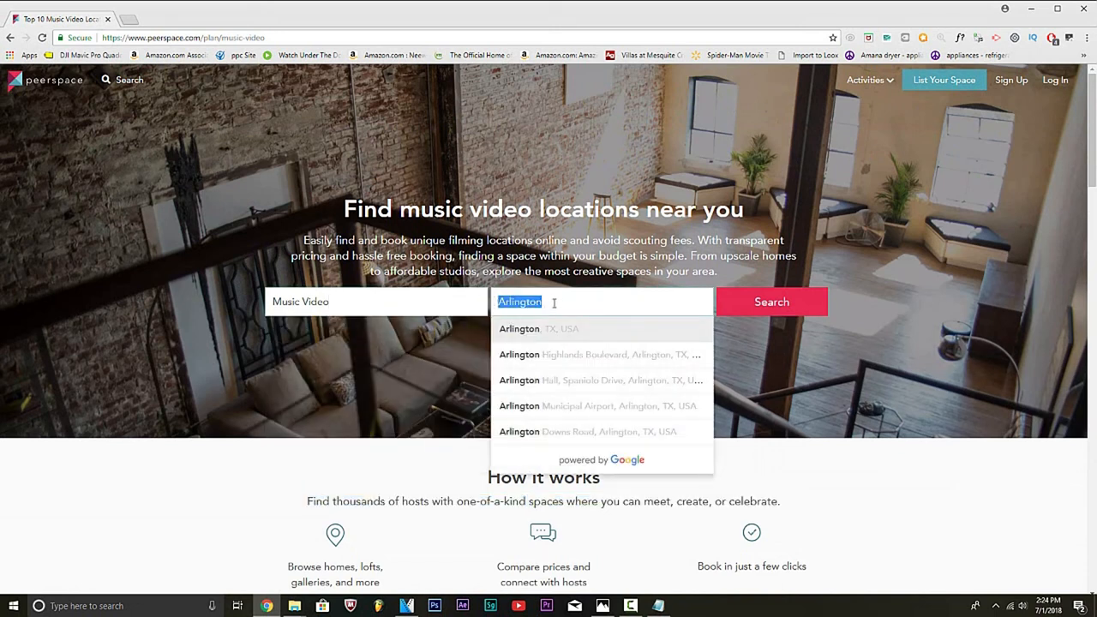
pyautogui.write('de\\a')
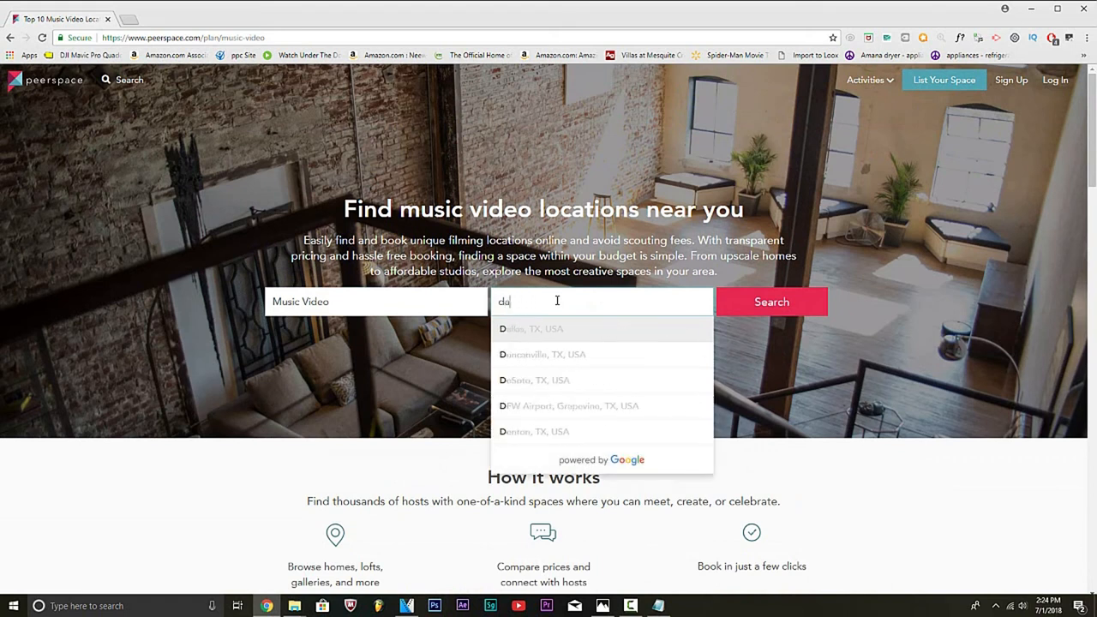
pyautogui.click(528, 330)
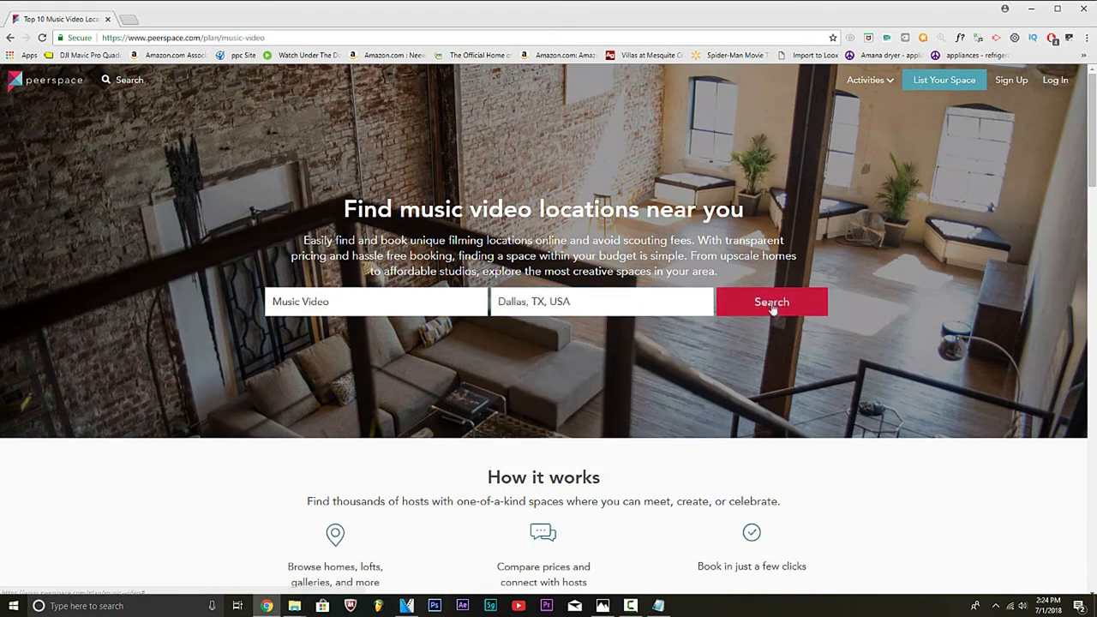
pyautogui.click(772, 302)
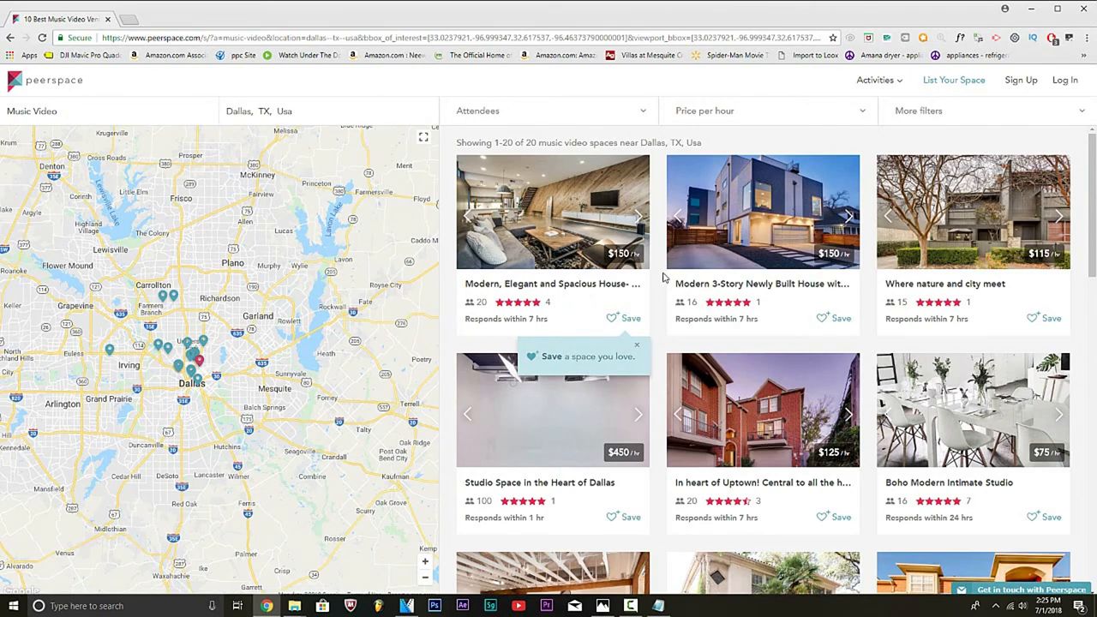
# Step: Filter the Dallas results to spaces under $80 per hour, leaving 6 listings
pyautogui.scroll(-3)
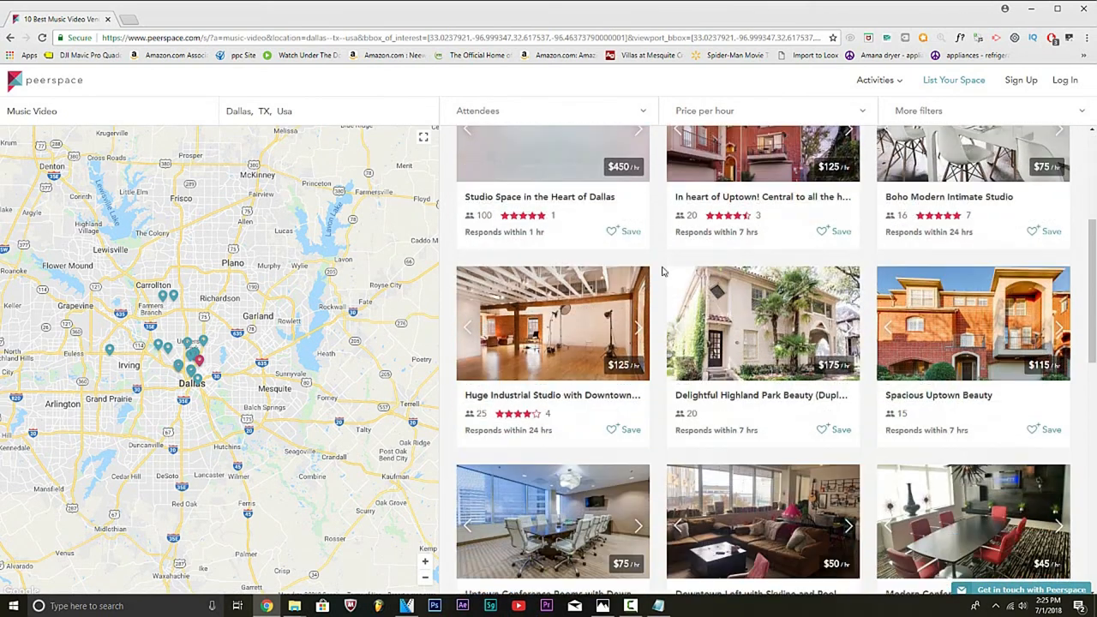
pyautogui.scroll(-3)
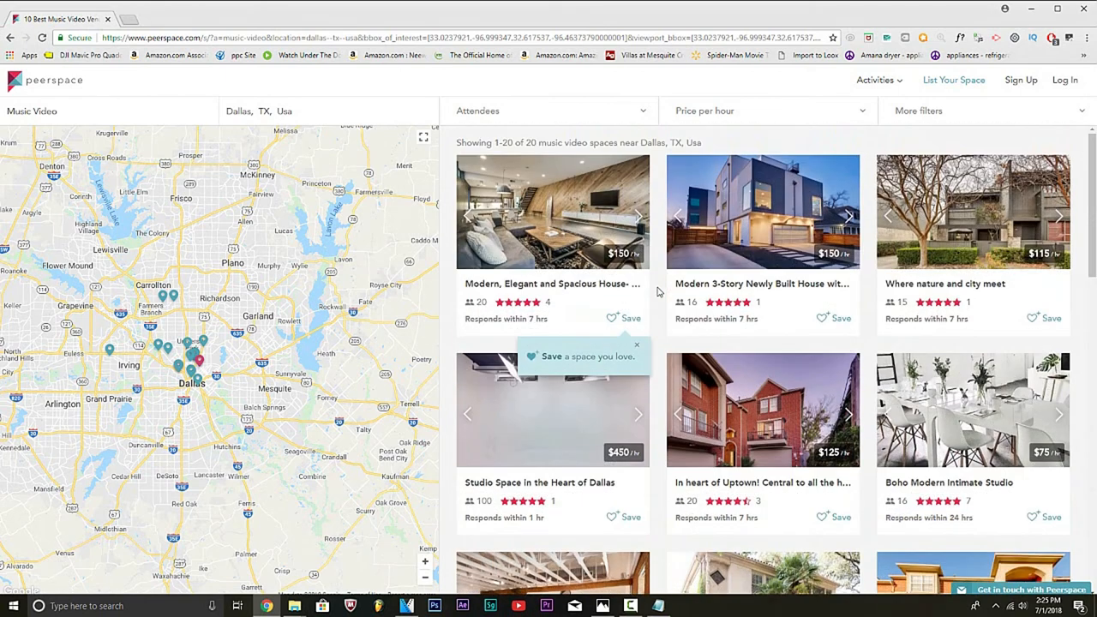
pyautogui.click(768, 110)
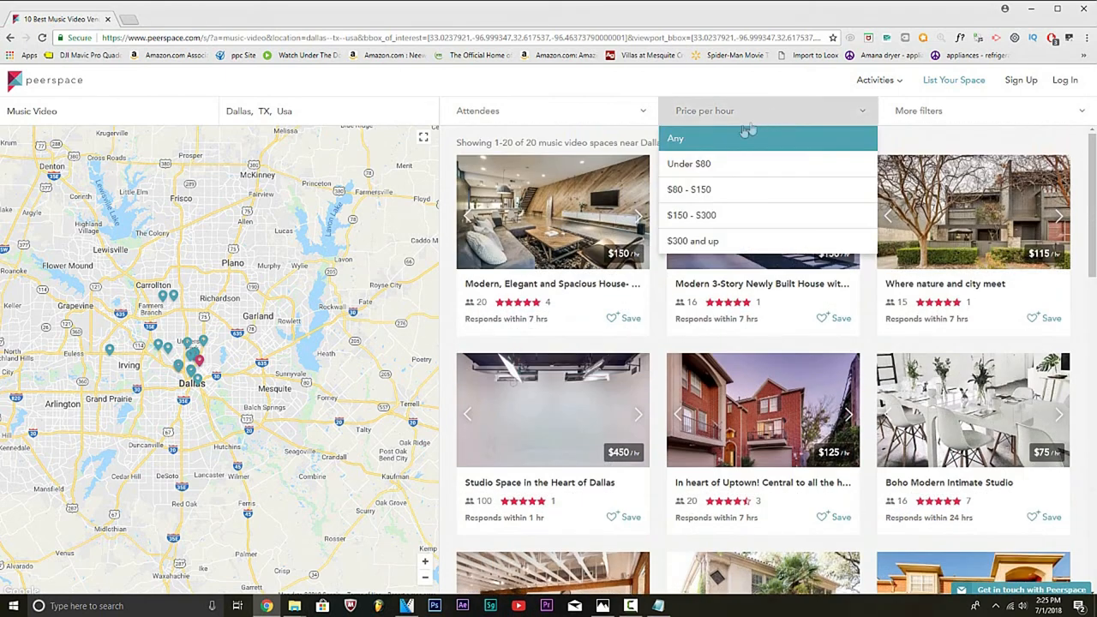
pyautogui.click(689, 164)
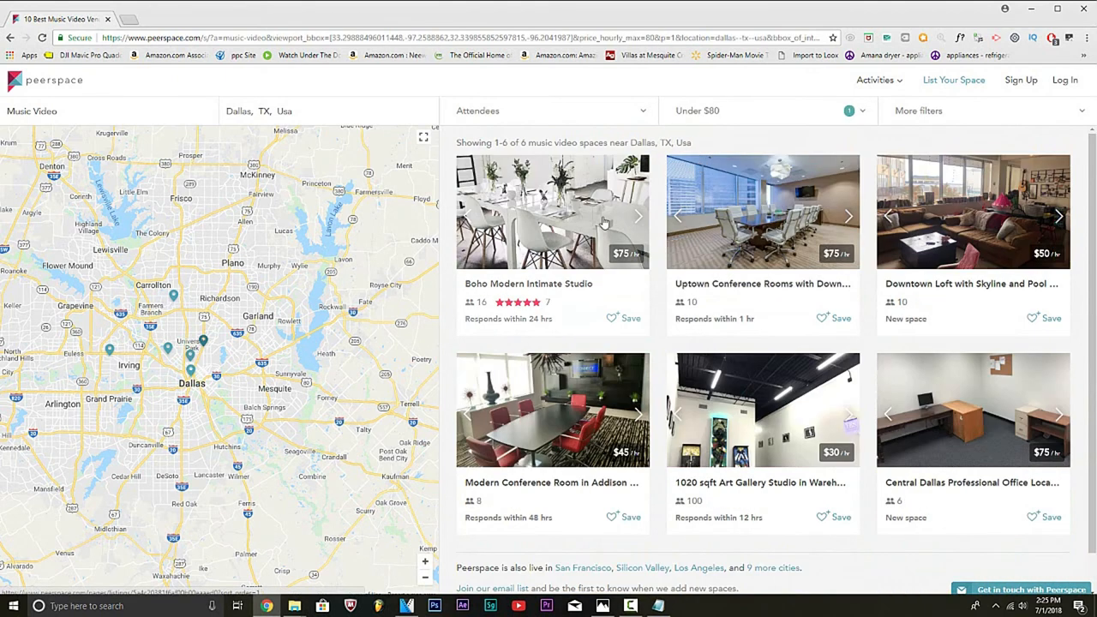
pyautogui.click(548, 110)
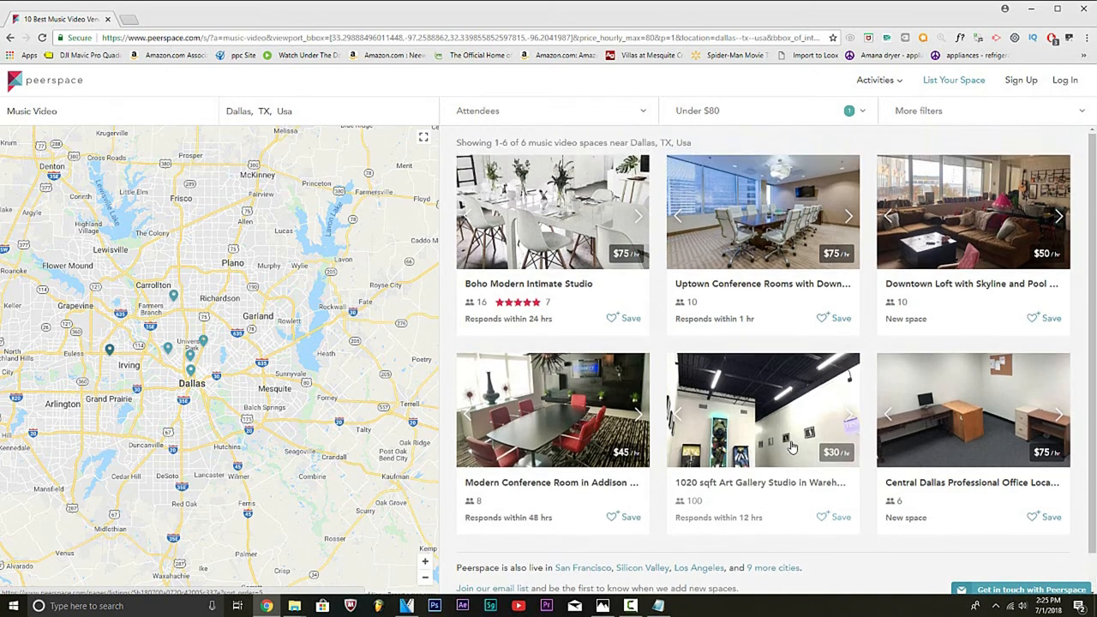
pyautogui.moveTo(874, 209)
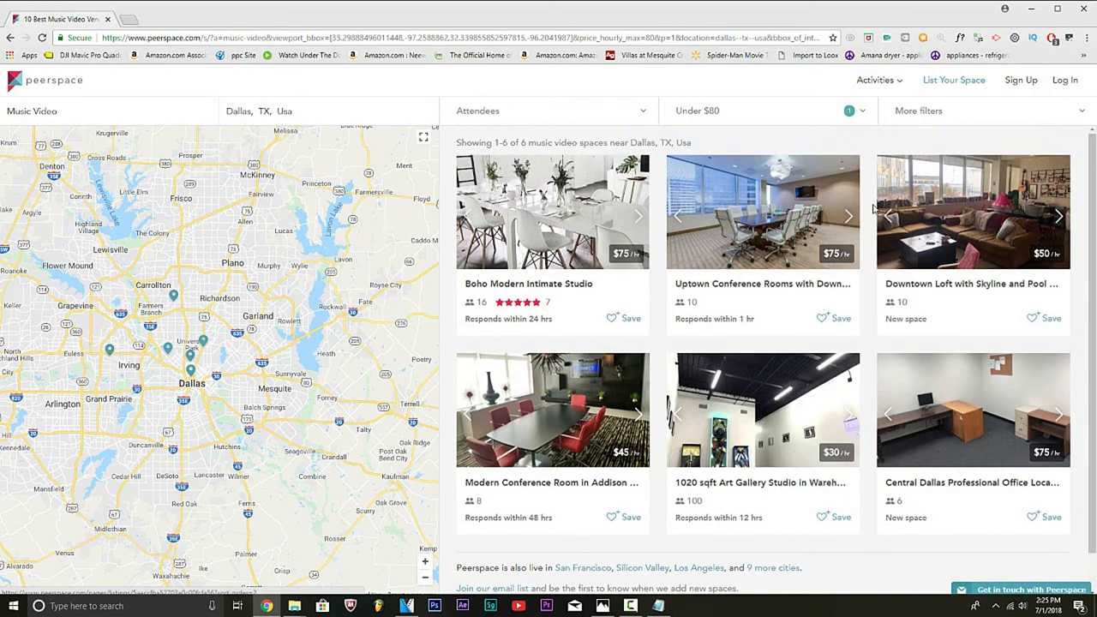
pyautogui.moveTo(930, 119)
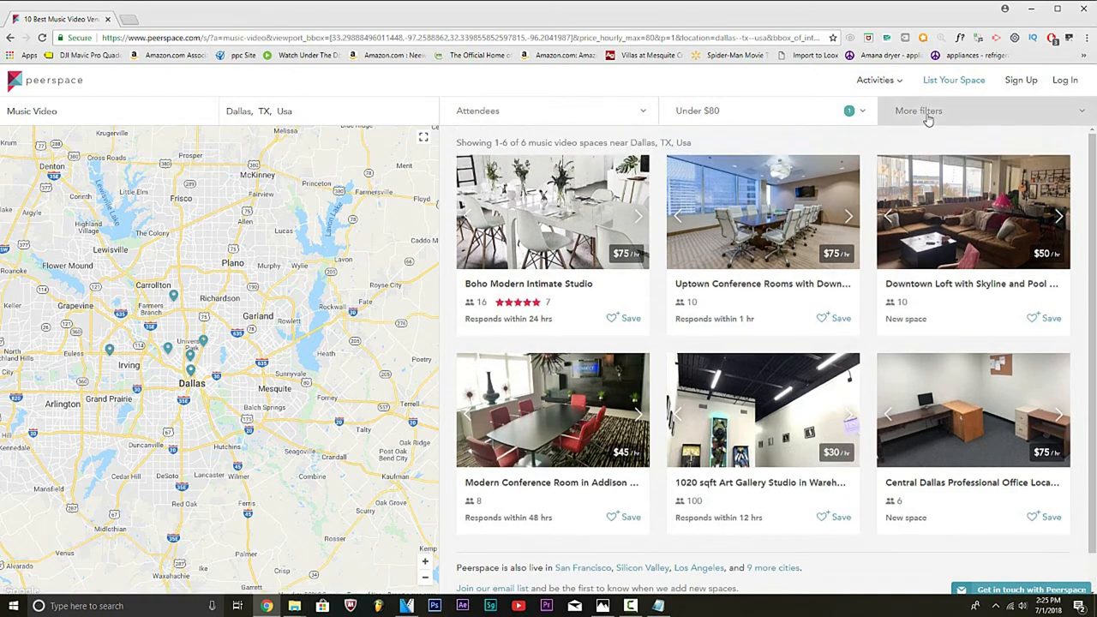
# Step: Add a Gym space-type requirement from the More filters panel
pyautogui.click(919, 110)
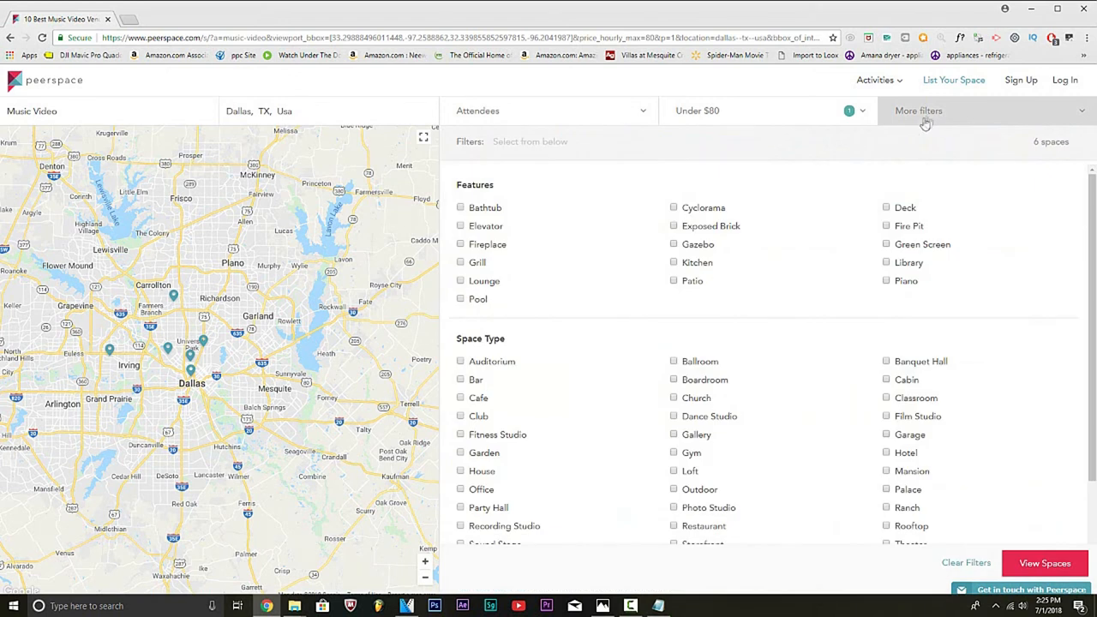
pyautogui.scroll(-3)
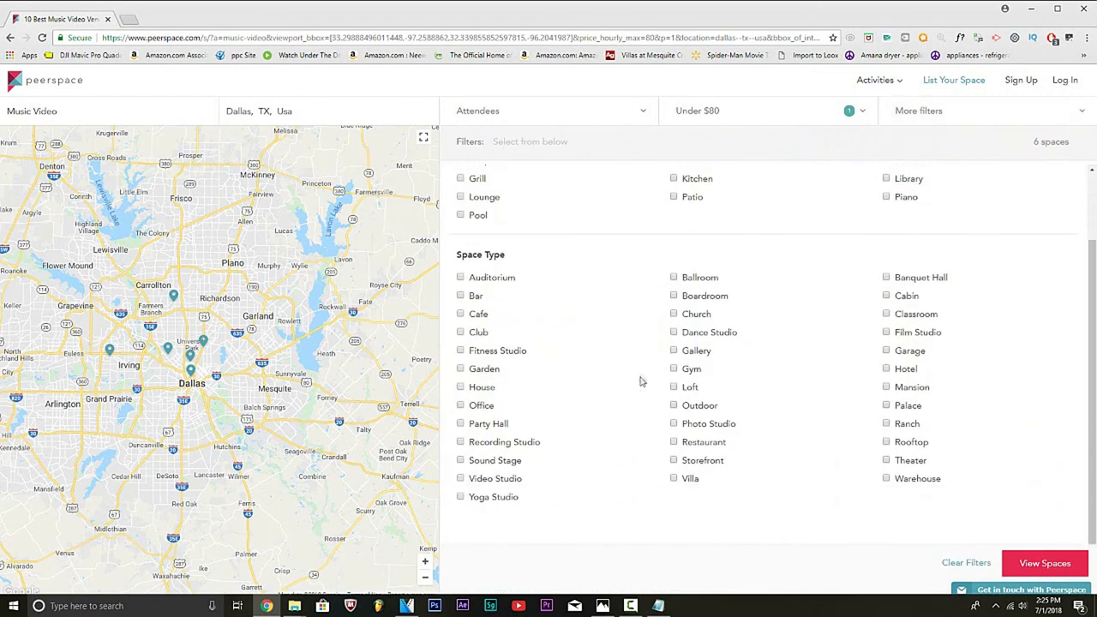
pyautogui.moveTo(676, 374)
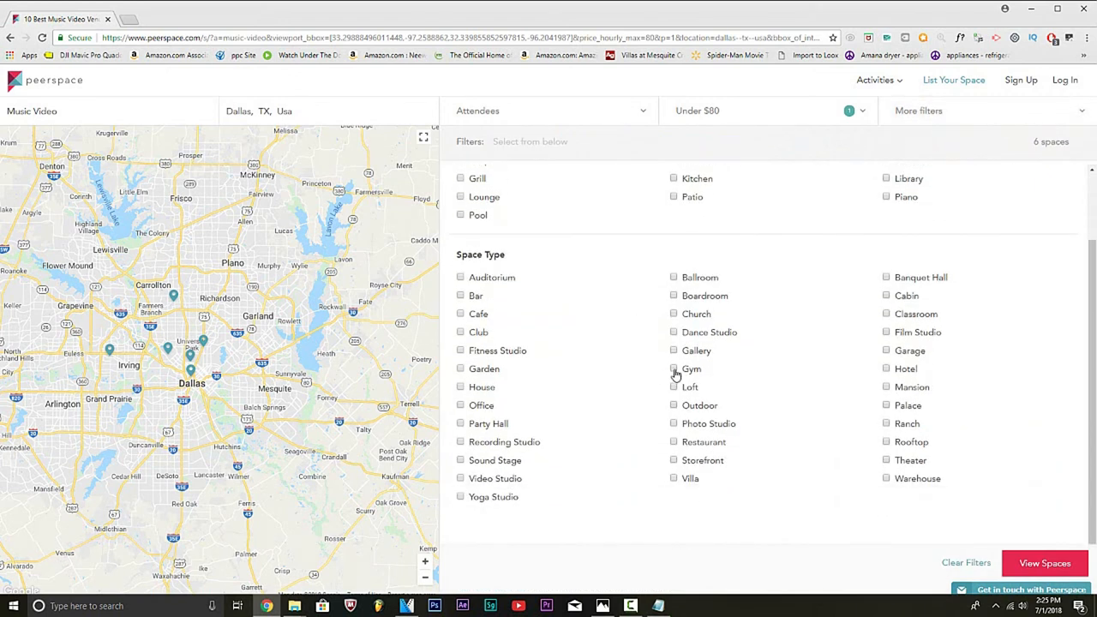
pyautogui.click(674, 369)
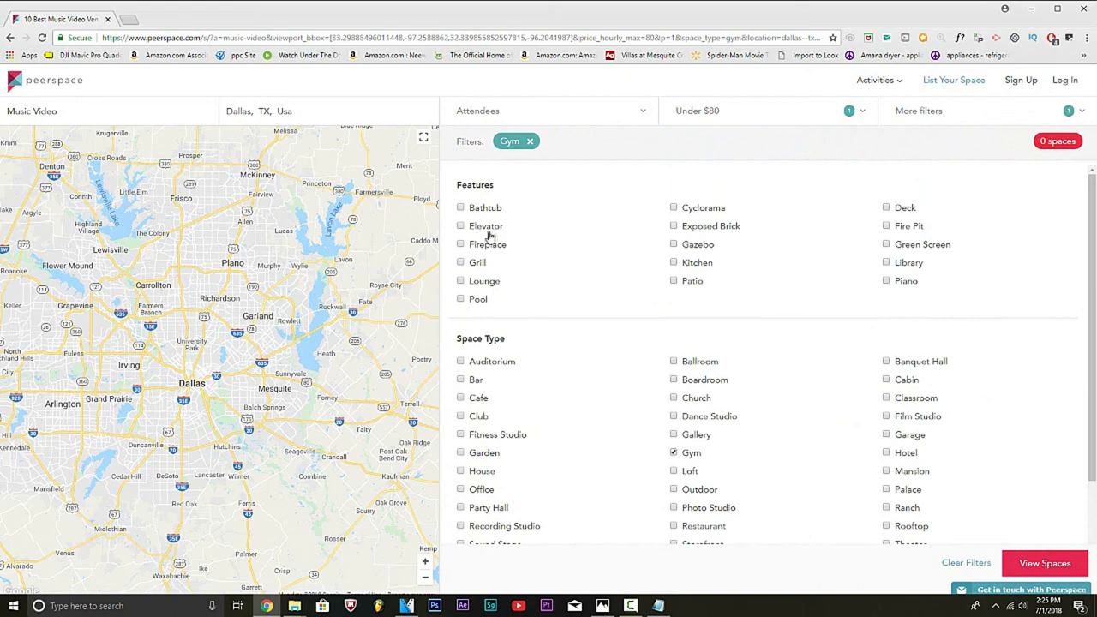
pyautogui.moveTo(686, 370)
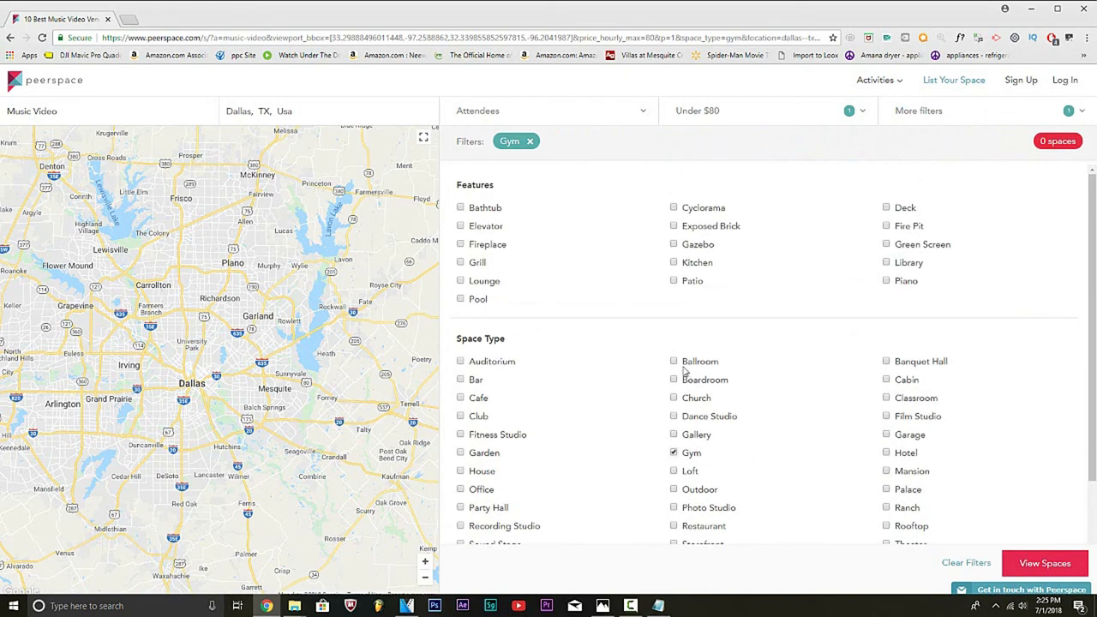
# Step: Clear the Gym and Under $80 filters, then pick the Yoga Studio listing in Addison
pyautogui.click(529, 140)
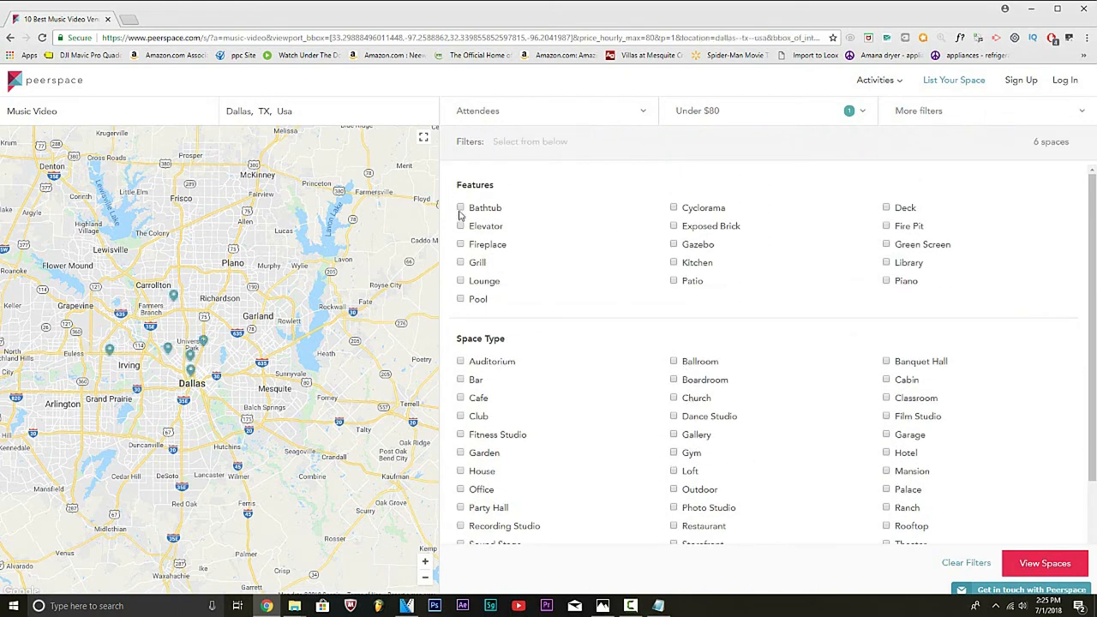
pyautogui.click(461, 207)
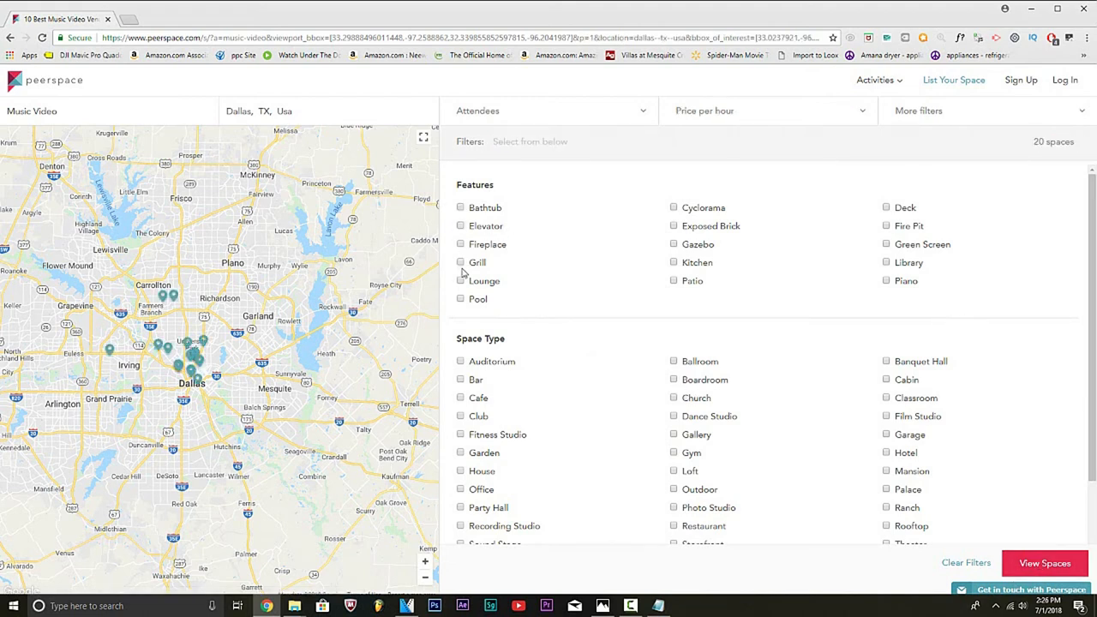
pyautogui.scroll(-3)
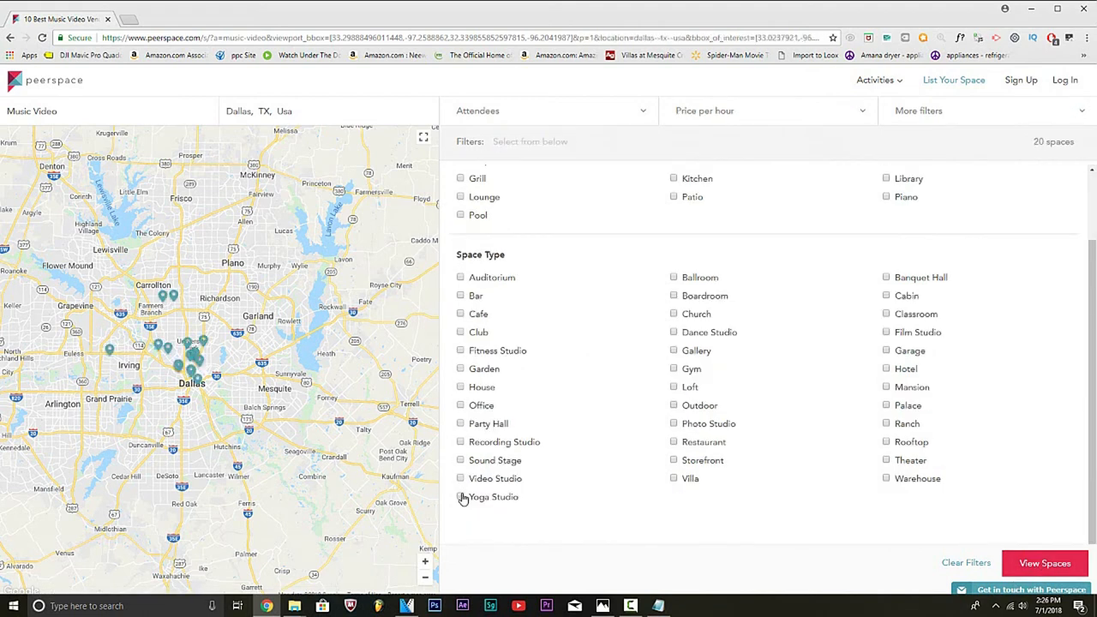
pyautogui.click(459, 498)
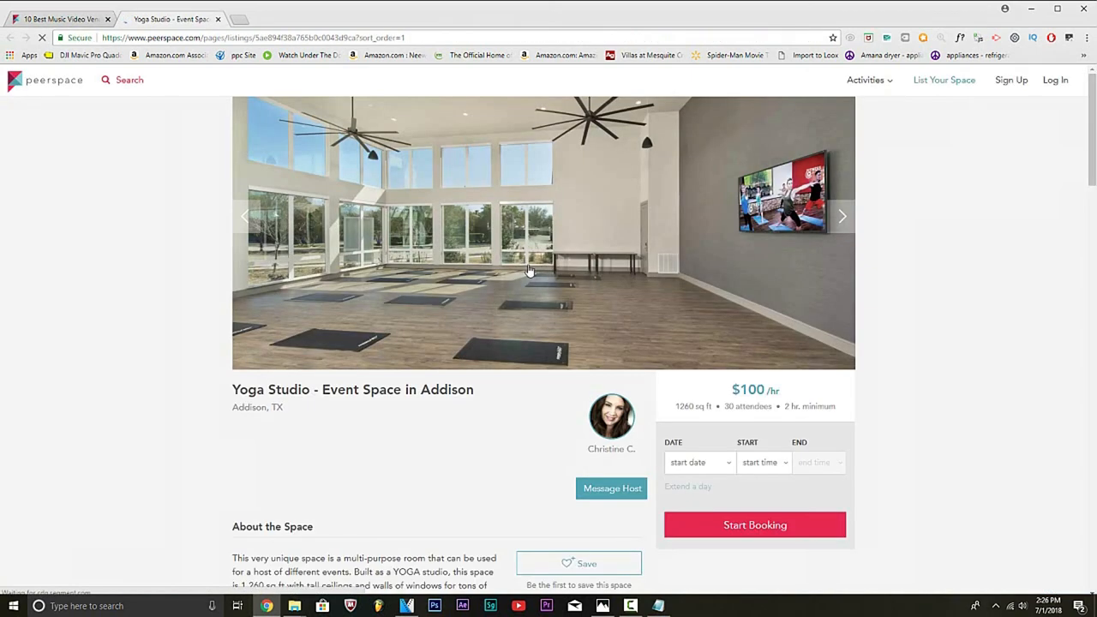
# Step: Read the Yoga Studio's About, Amenities and Pricing ($100/hr, 2-hour minimum)
pyautogui.scroll(-3)
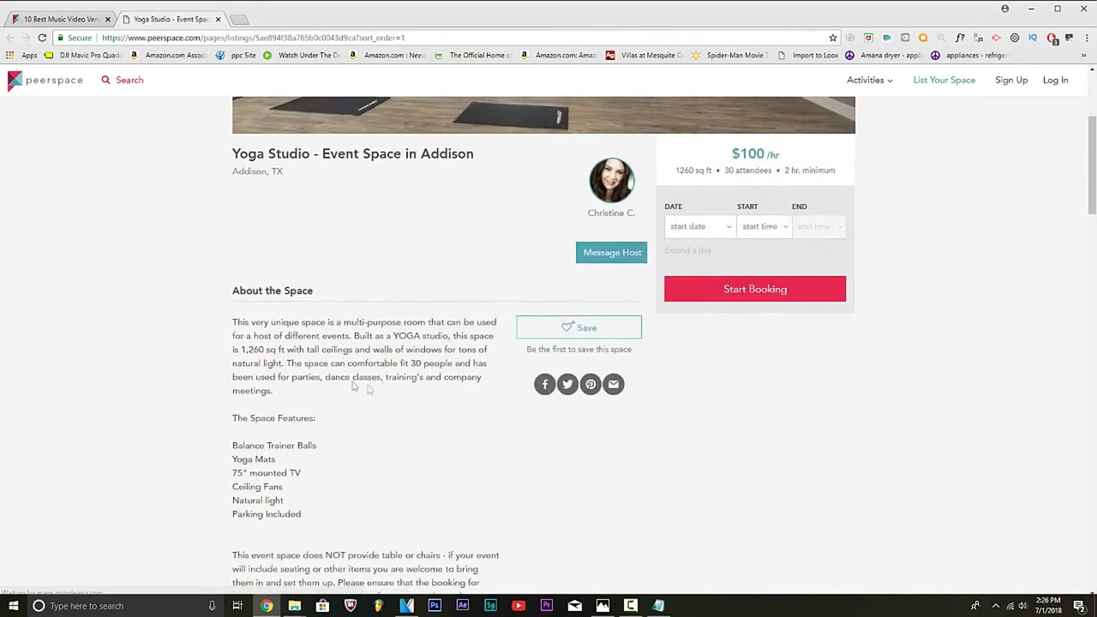
pyautogui.scroll(-3)
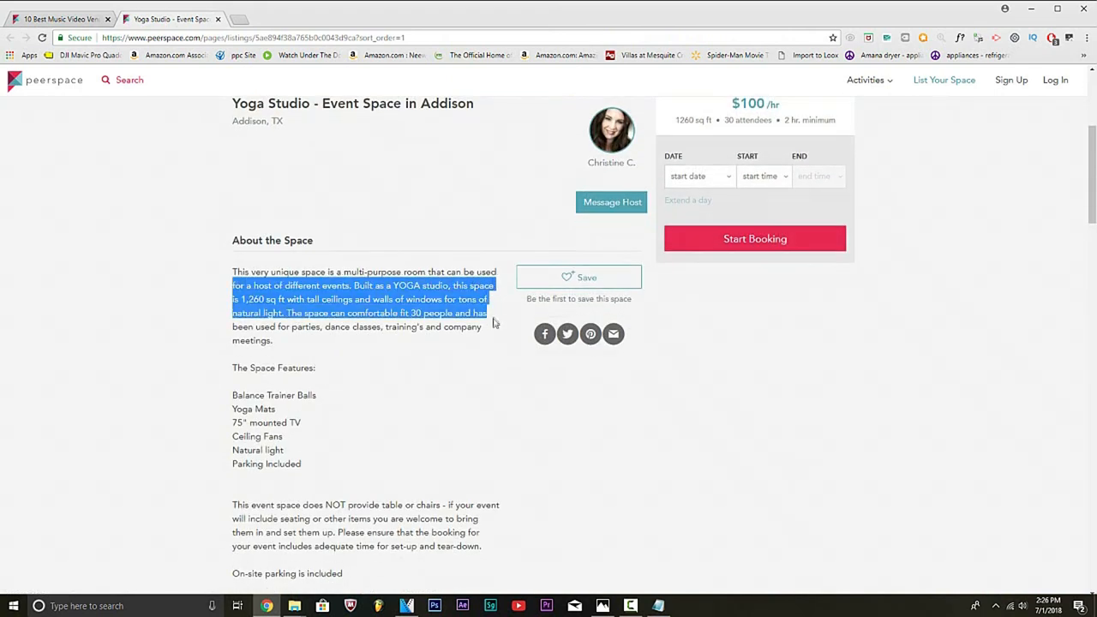
pyautogui.scroll(-3)
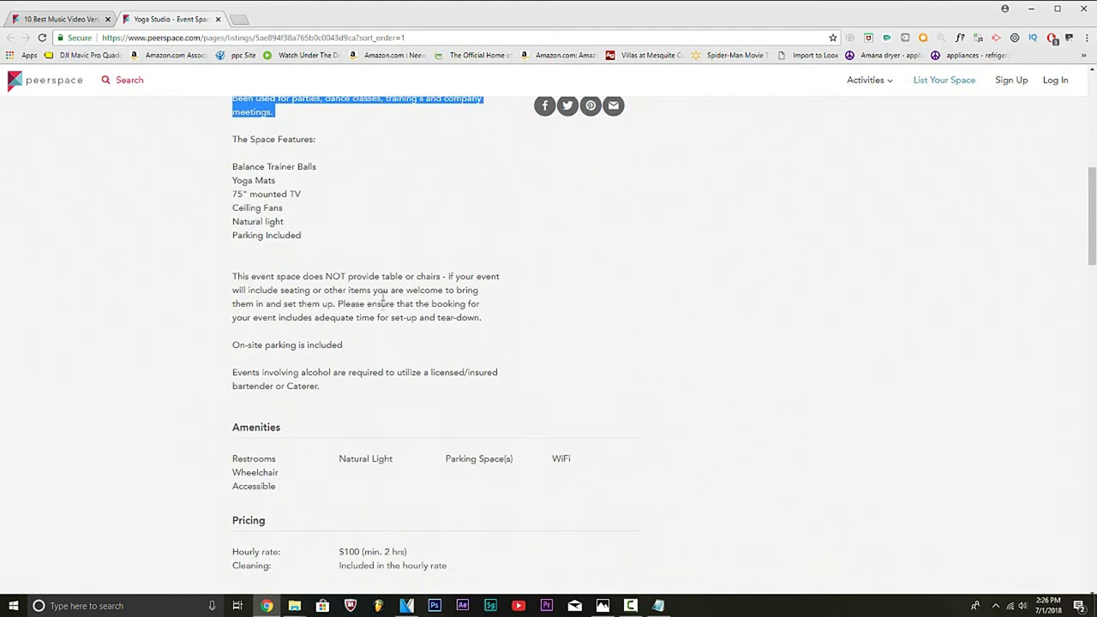
pyautogui.scroll(3)
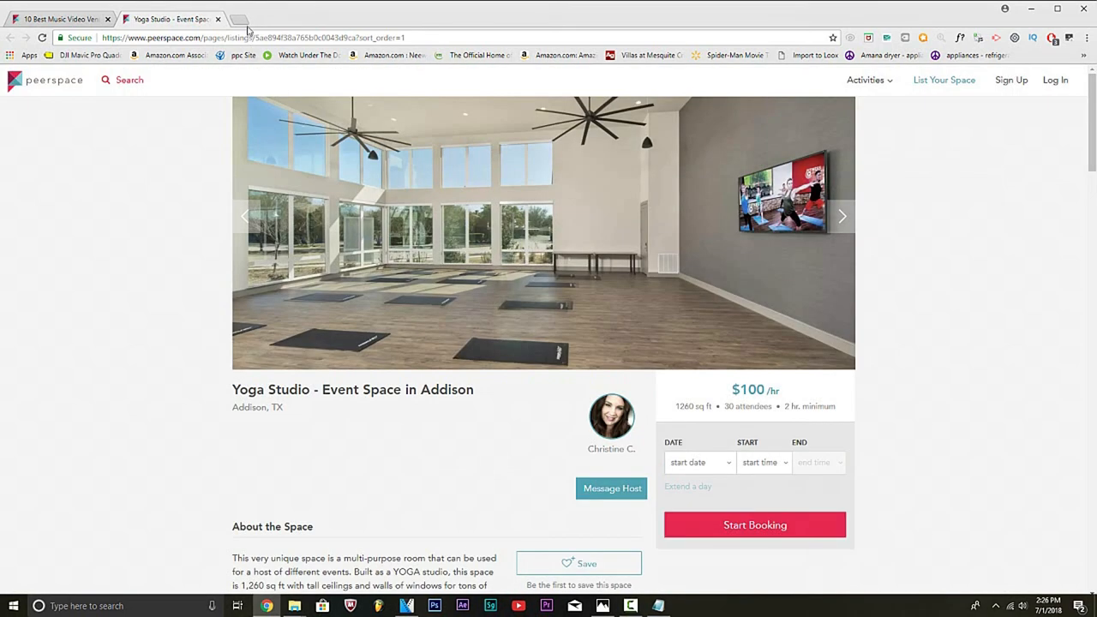
# Step: Go to locationshub.com in a new tab and start a location search
pyautogui.click(237, 18)
pyautogui.write('https://www.locationshub.com/#find')
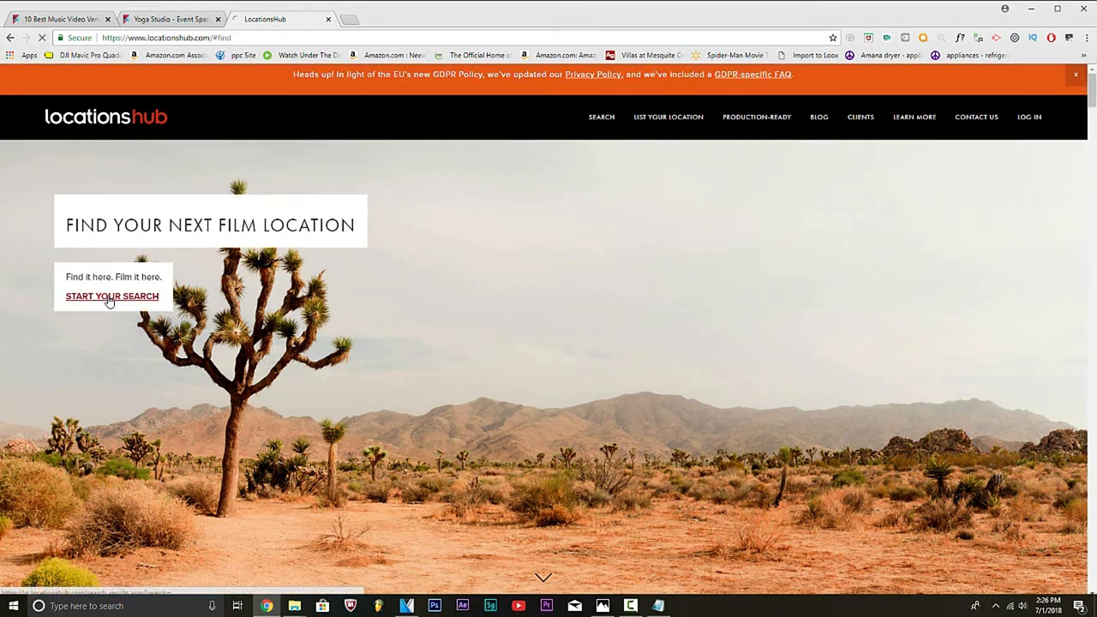
pyautogui.click(112, 295)
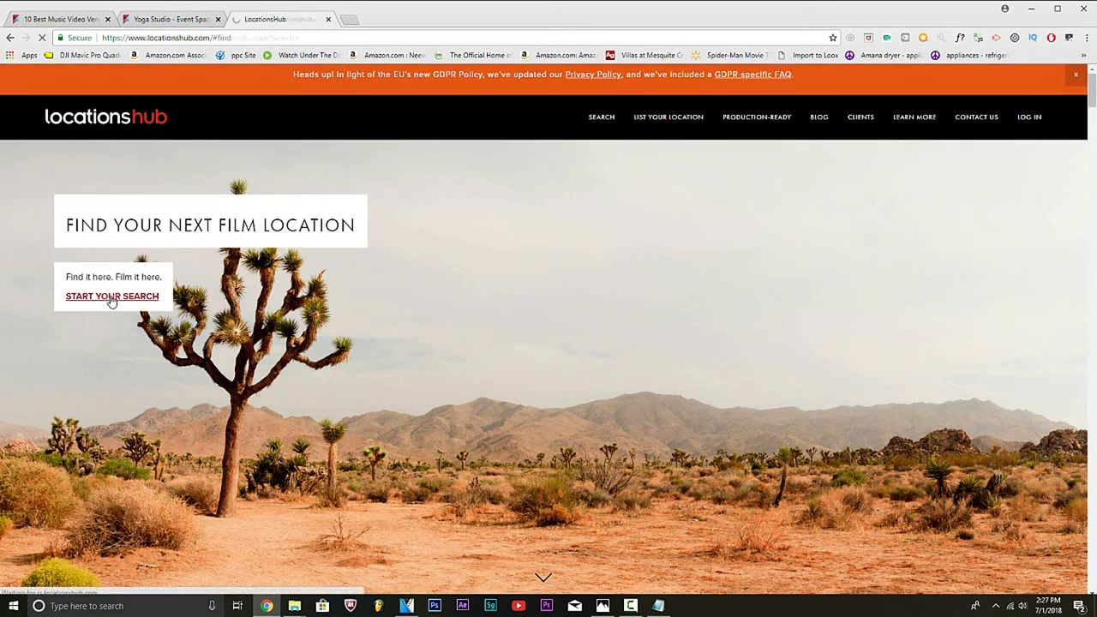
pyautogui.click(112, 295)
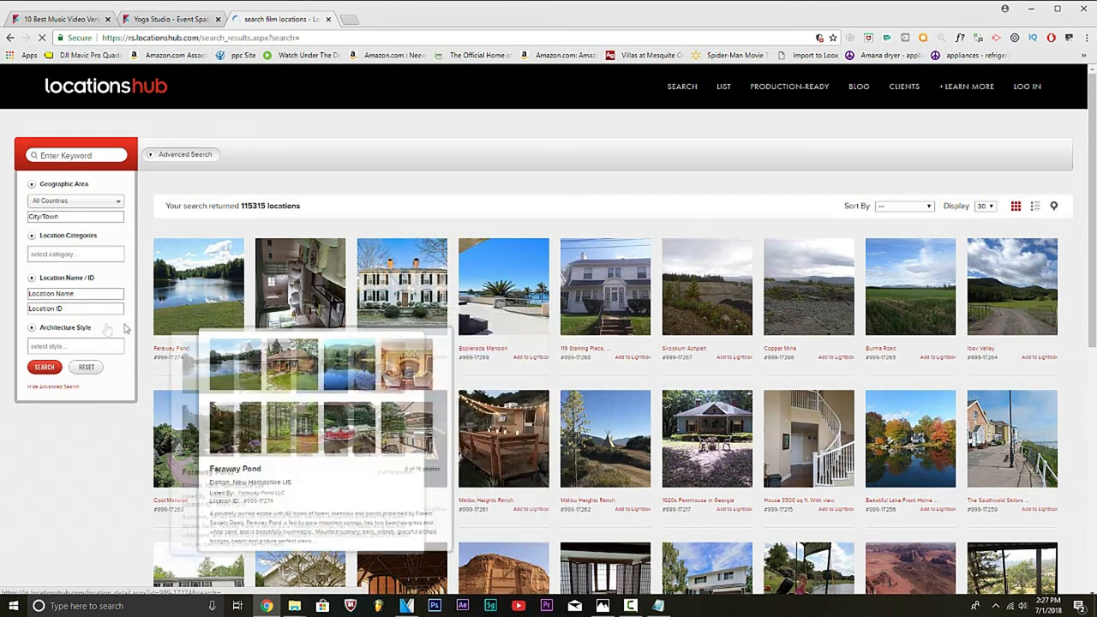
# Step: Search United States, Texas, city Dallas, returning 430 film locations
pyautogui.click(76, 201)
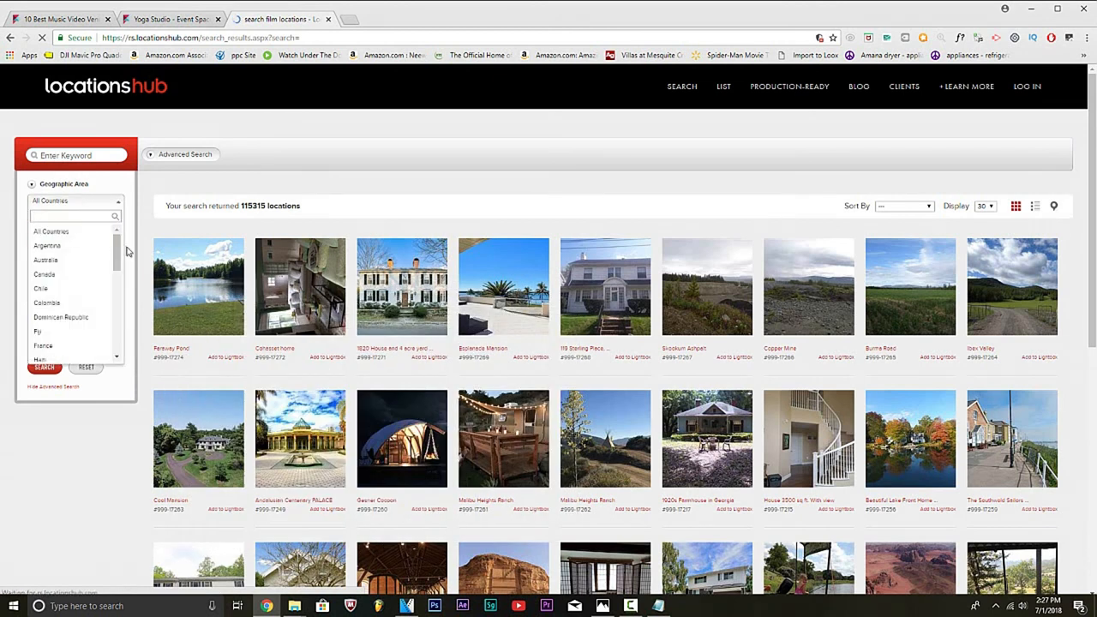
pyautogui.write('urut')
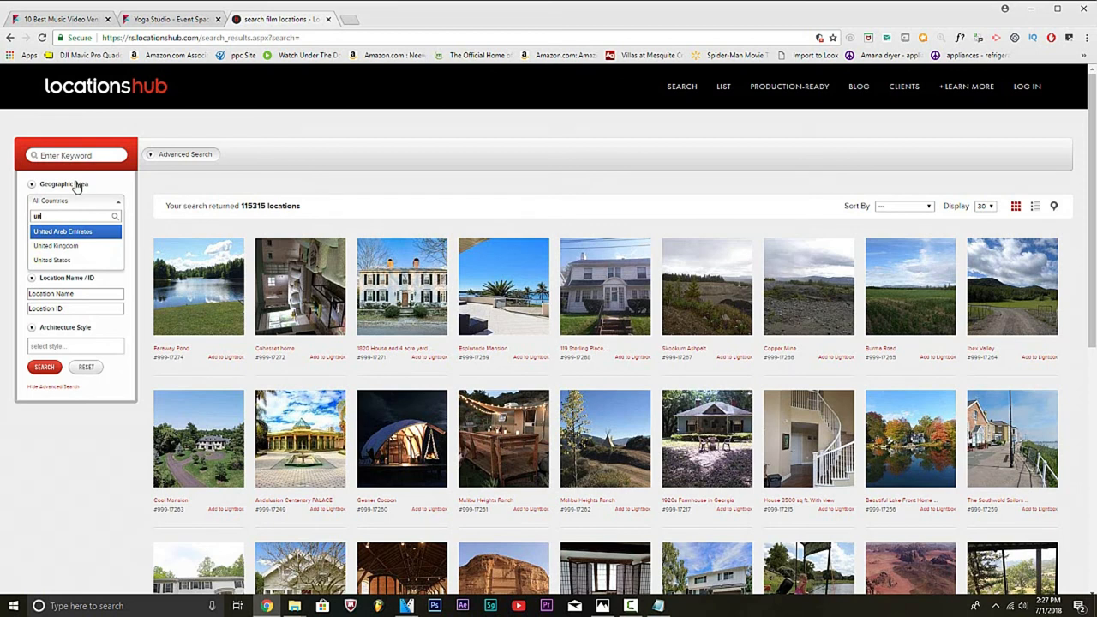
pyautogui.click(52, 261)
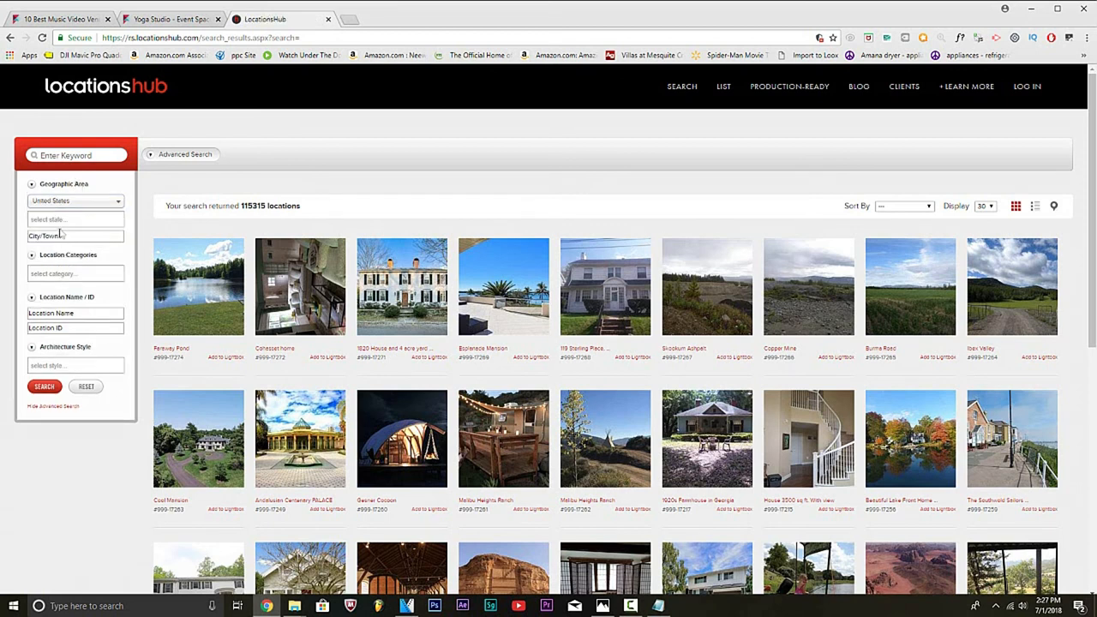
pyautogui.click(75, 219)
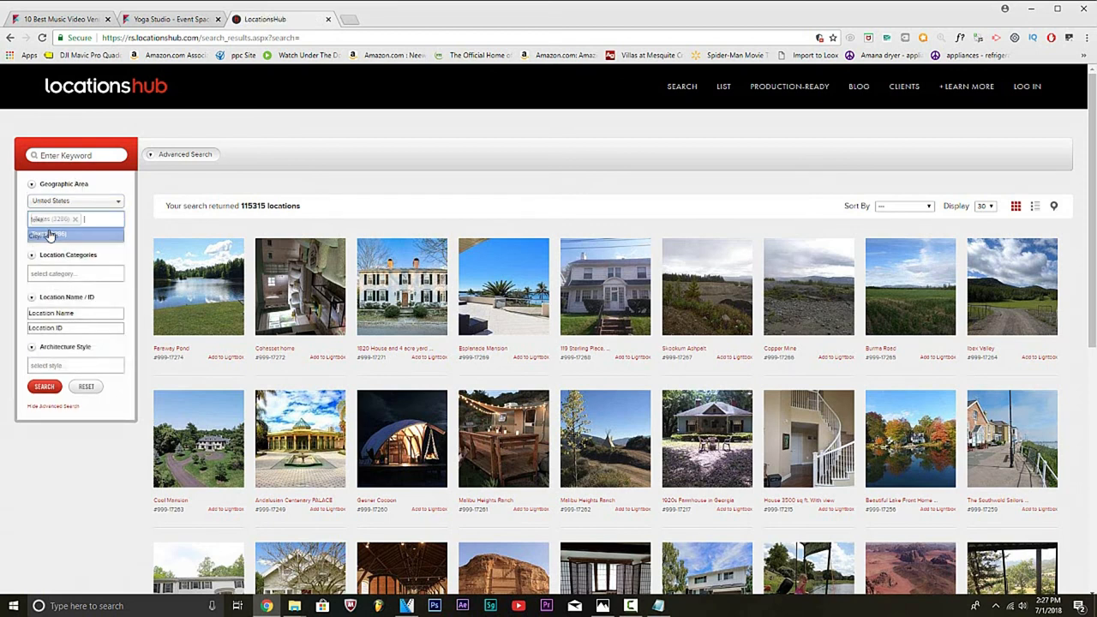
pyautogui.write('dallas')
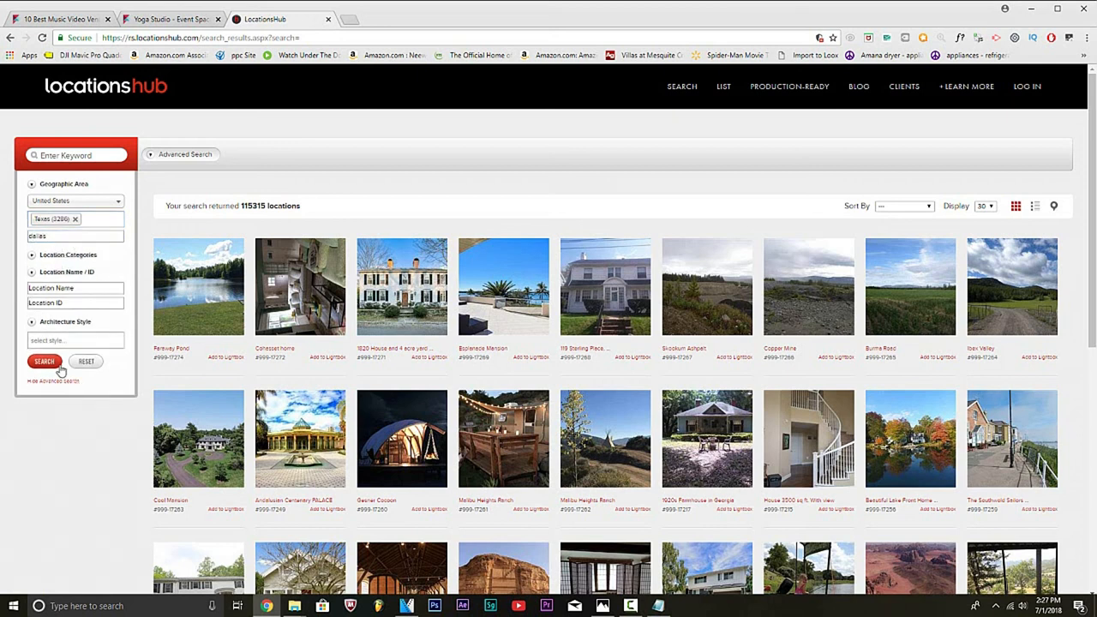
pyautogui.click(44, 360)
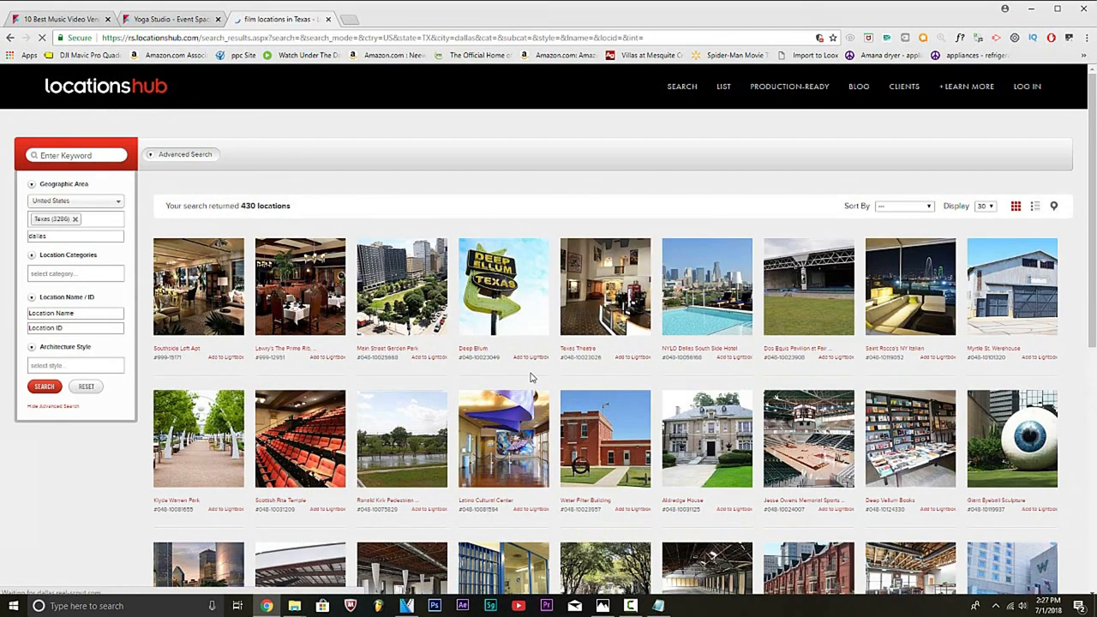
pyautogui.moveTo(1011, 287)
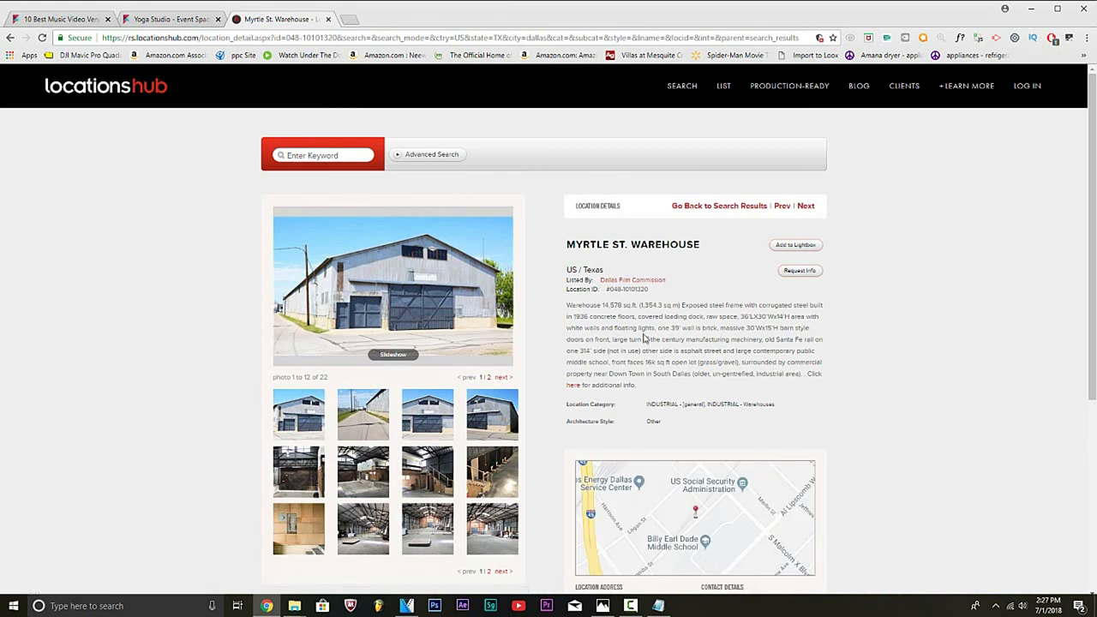
# Step: Scroll the Myrtle St. Warehouse detail page toward its main photo
pyautogui.scroll(-3)
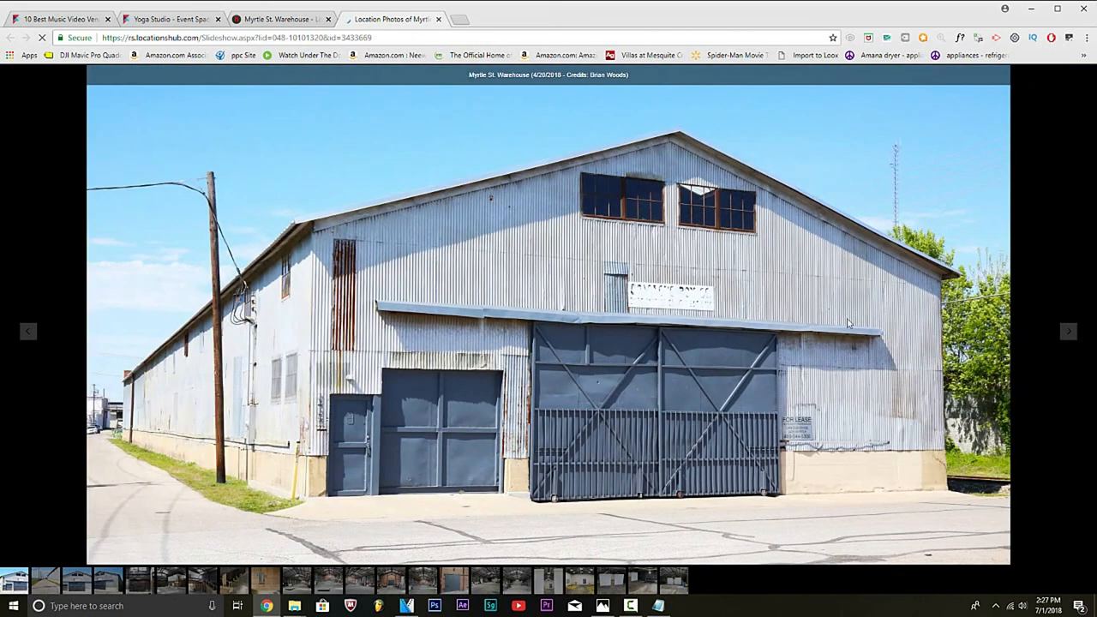
# Step: Step through the warehouse slideshow photos, then return to its listing details
pyautogui.click(1070, 332)
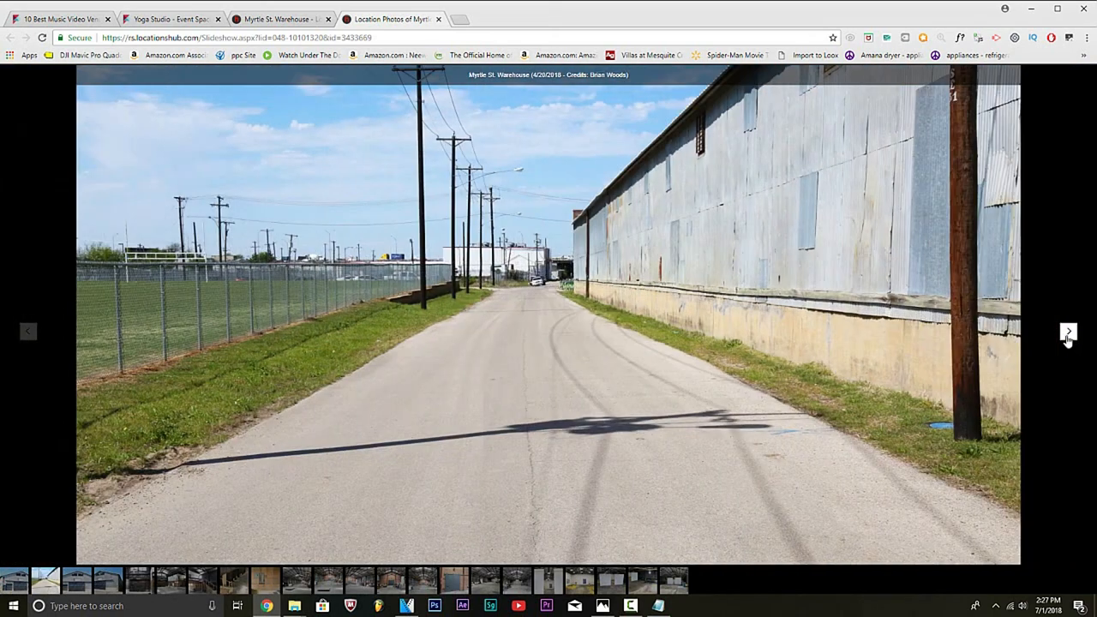
pyautogui.click(1068, 331)
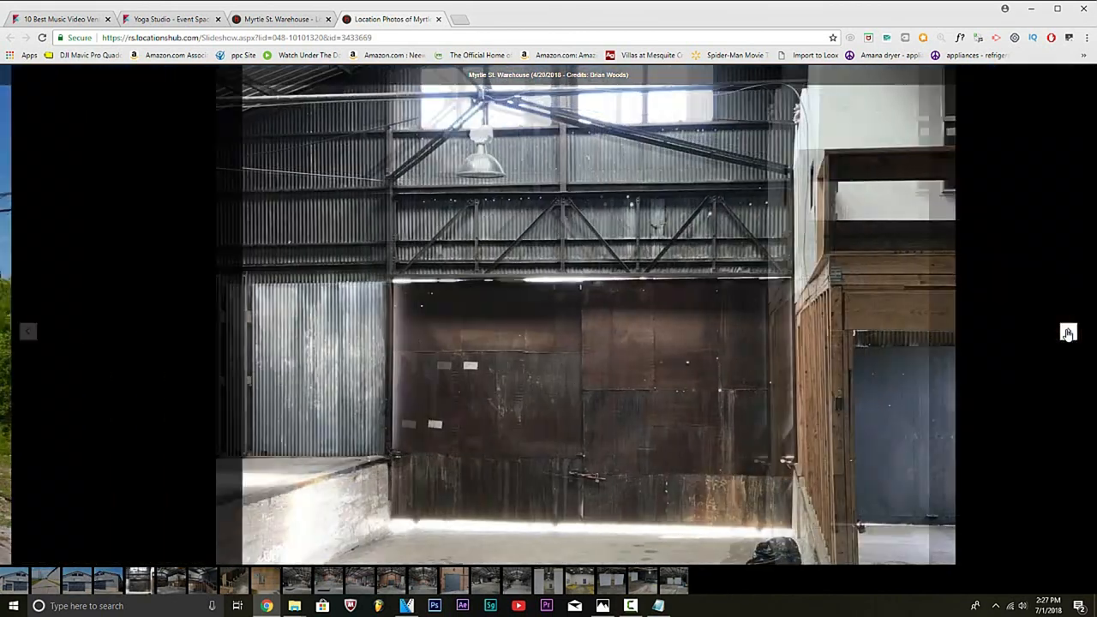
pyautogui.click(1070, 332)
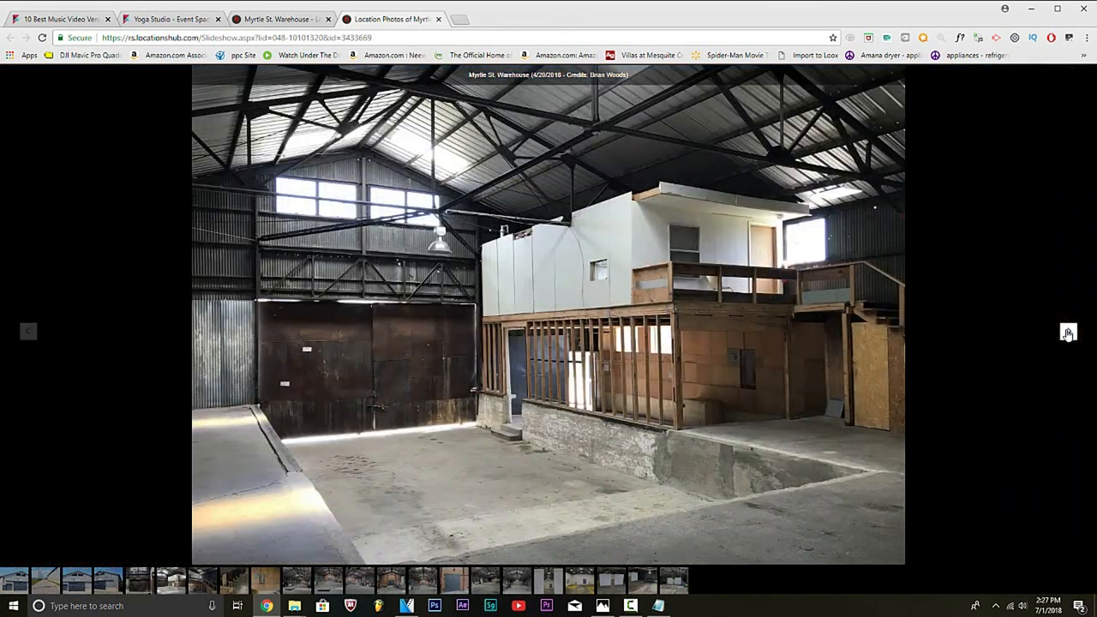
pyautogui.click(1070, 332)
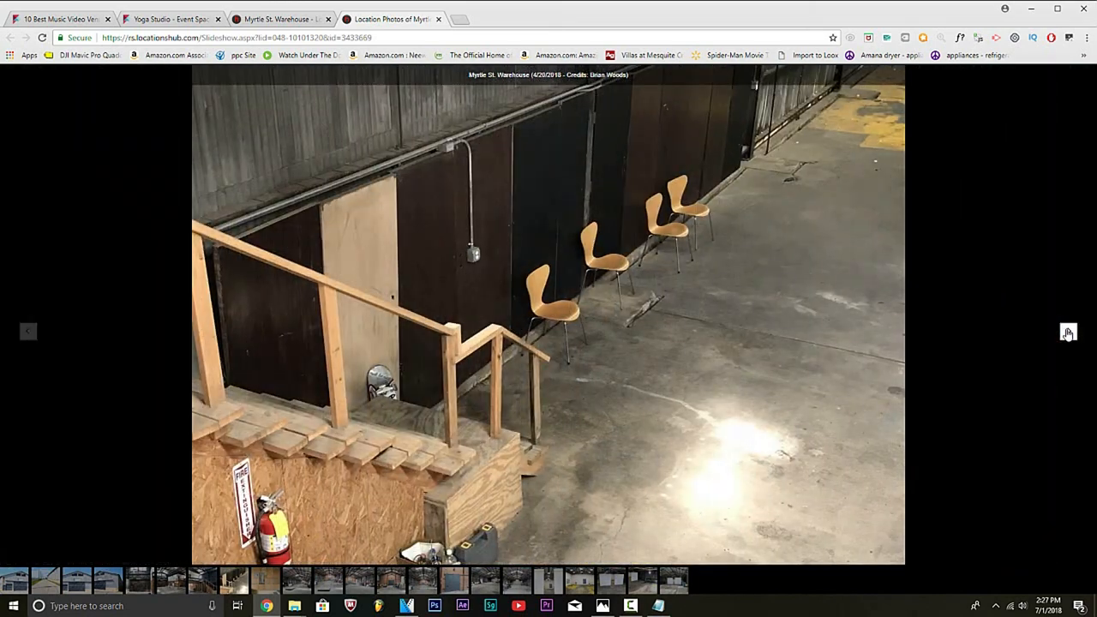
pyautogui.click(1070, 333)
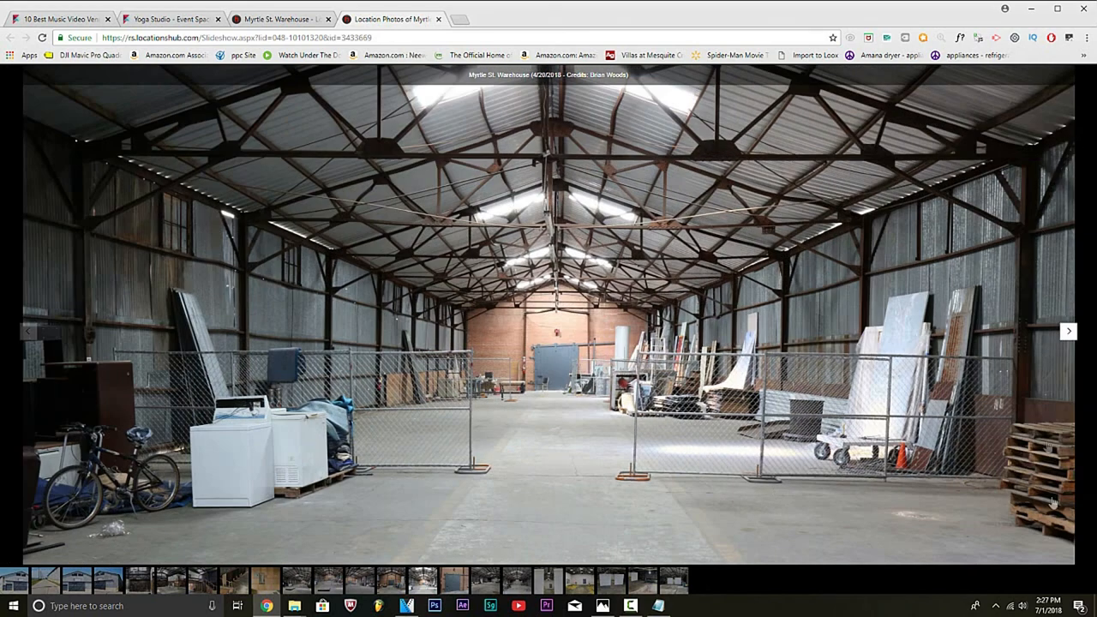
pyautogui.click(1069, 331)
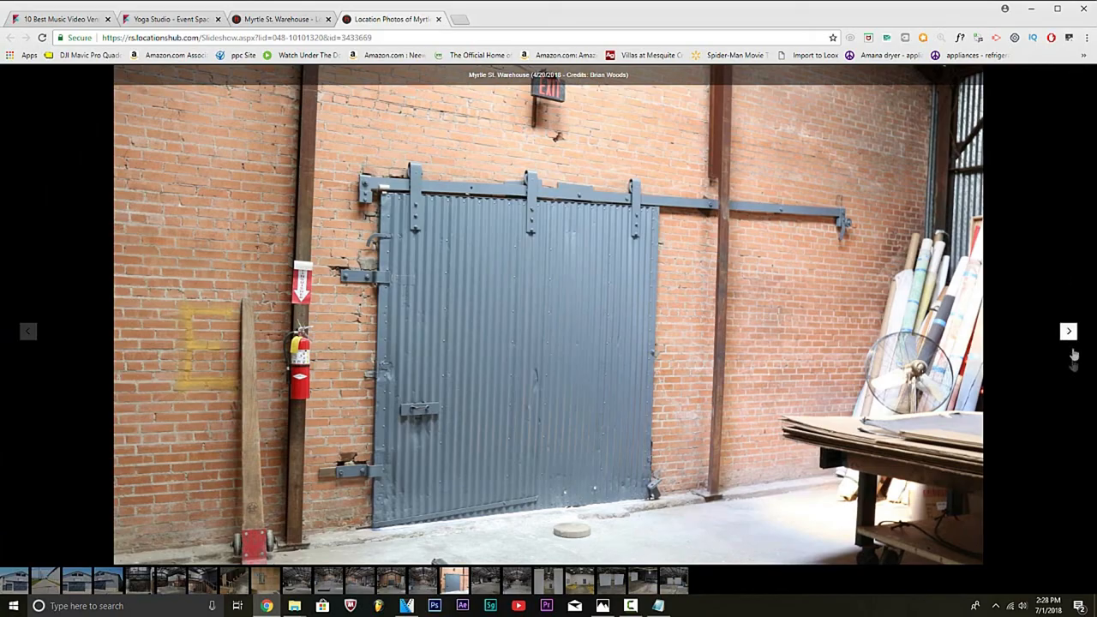
pyautogui.click(1070, 331)
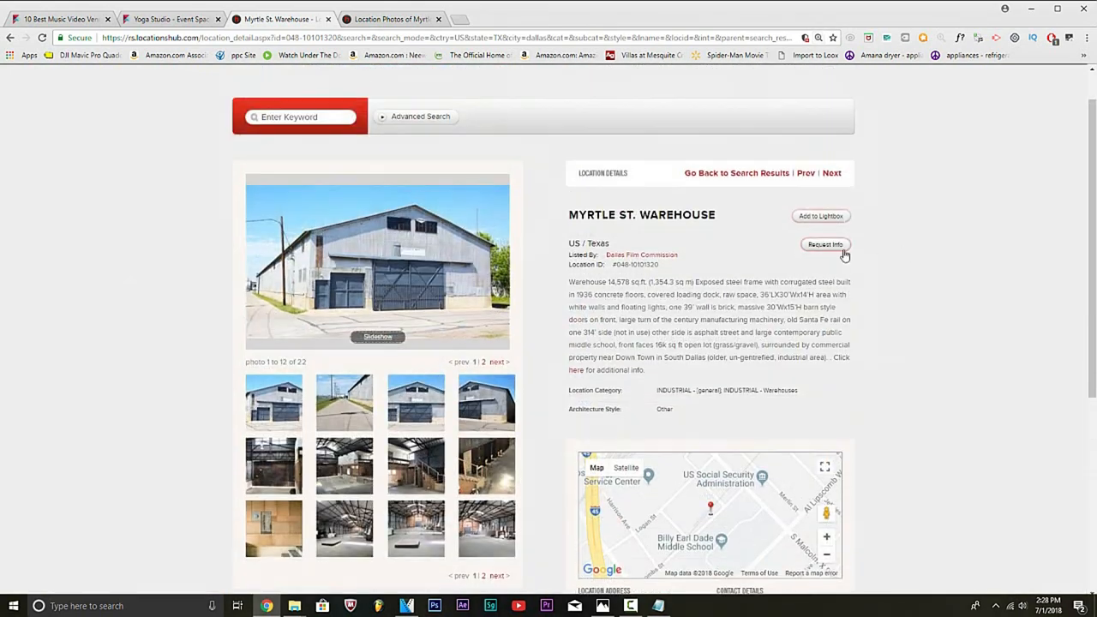
pyautogui.click(825, 244)
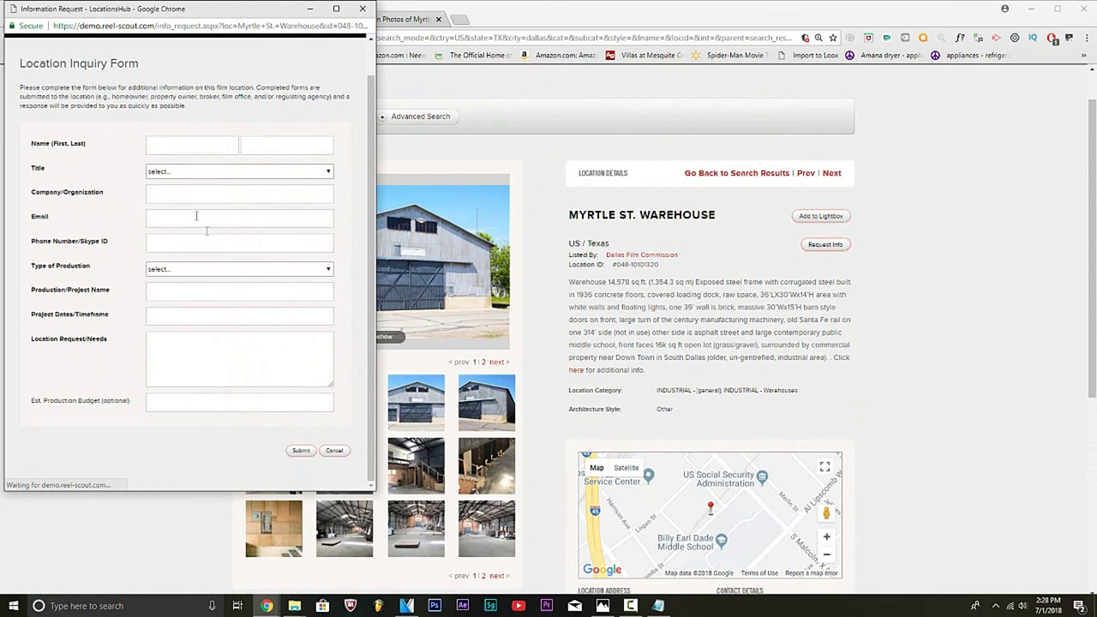
pyautogui.click(288, 144)
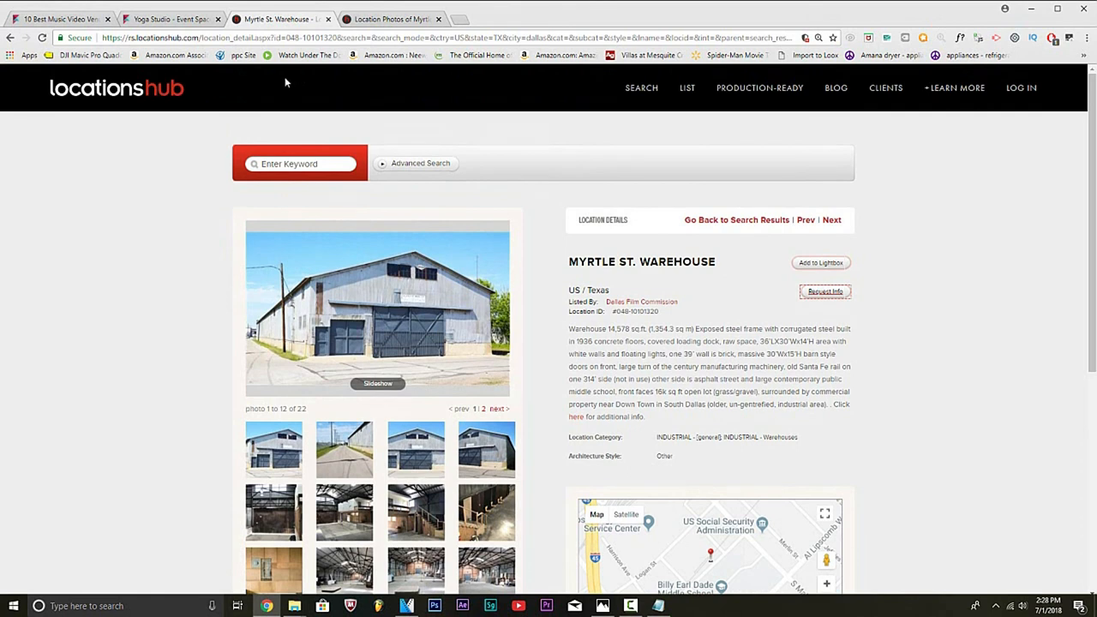
pyautogui.click(760, 88)
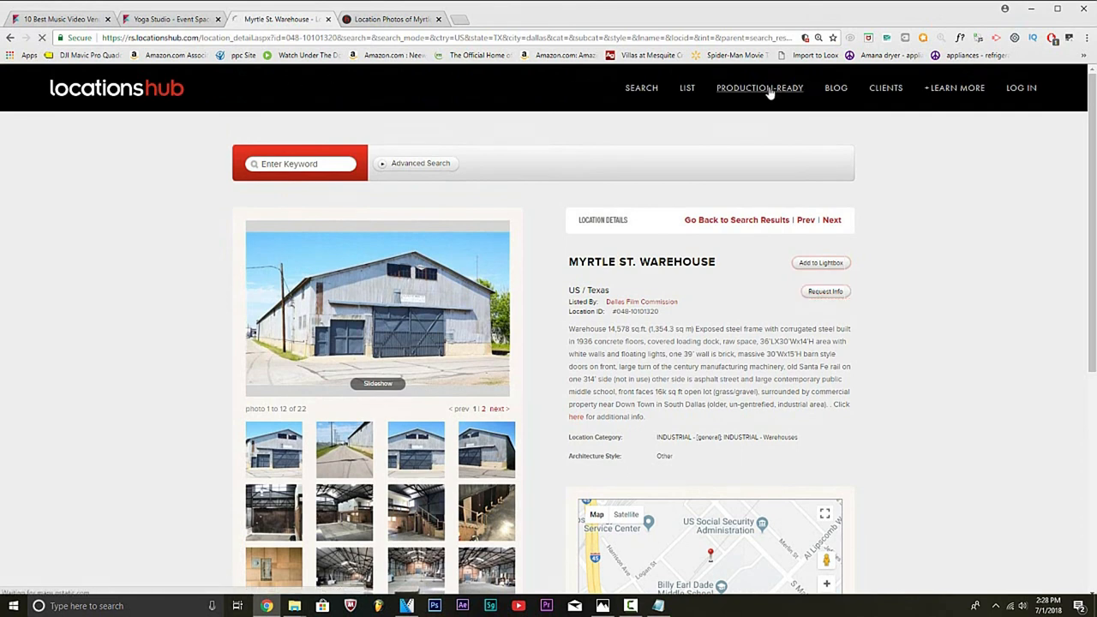
# Step: Go to the Production-Ready 3D Locations page and review the PR3D overview
pyautogui.click(759, 87)
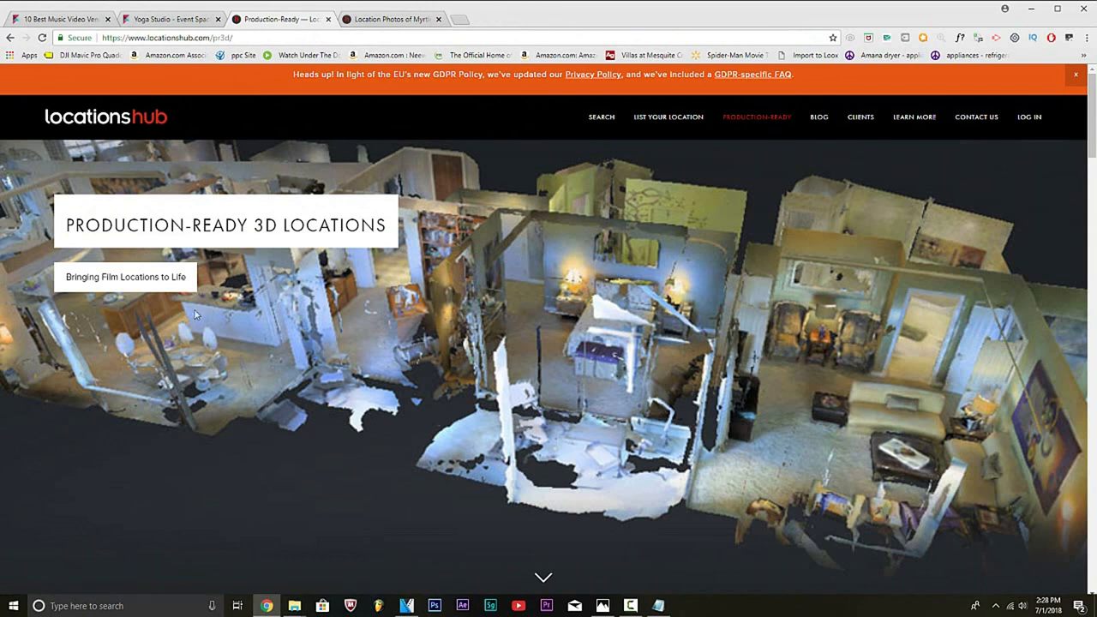
pyautogui.moveTo(158, 239)
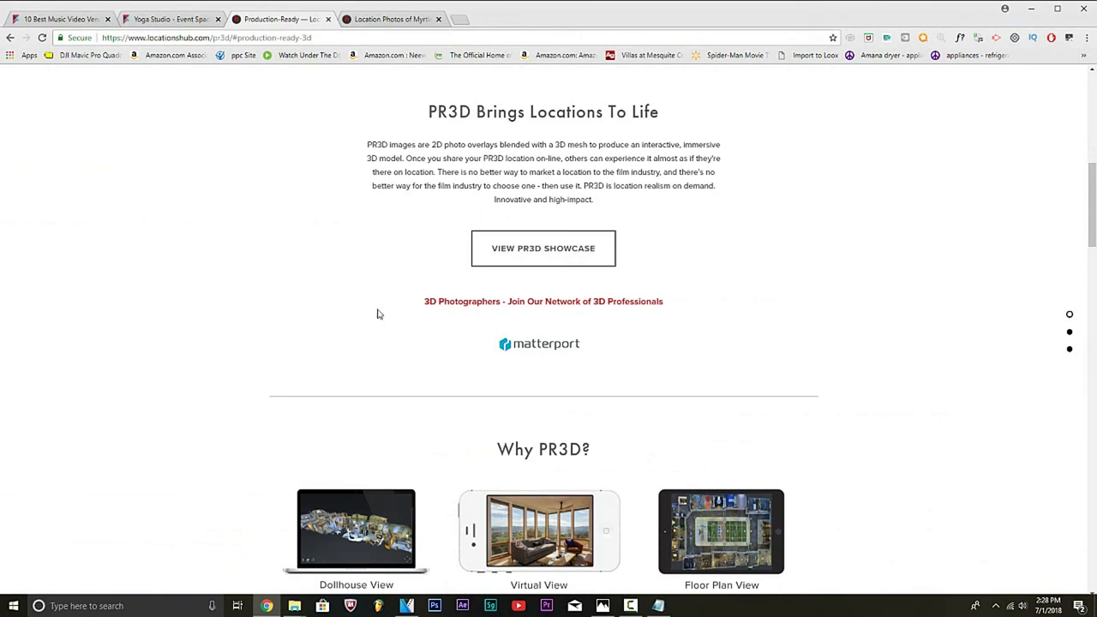
pyautogui.scroll(-3)
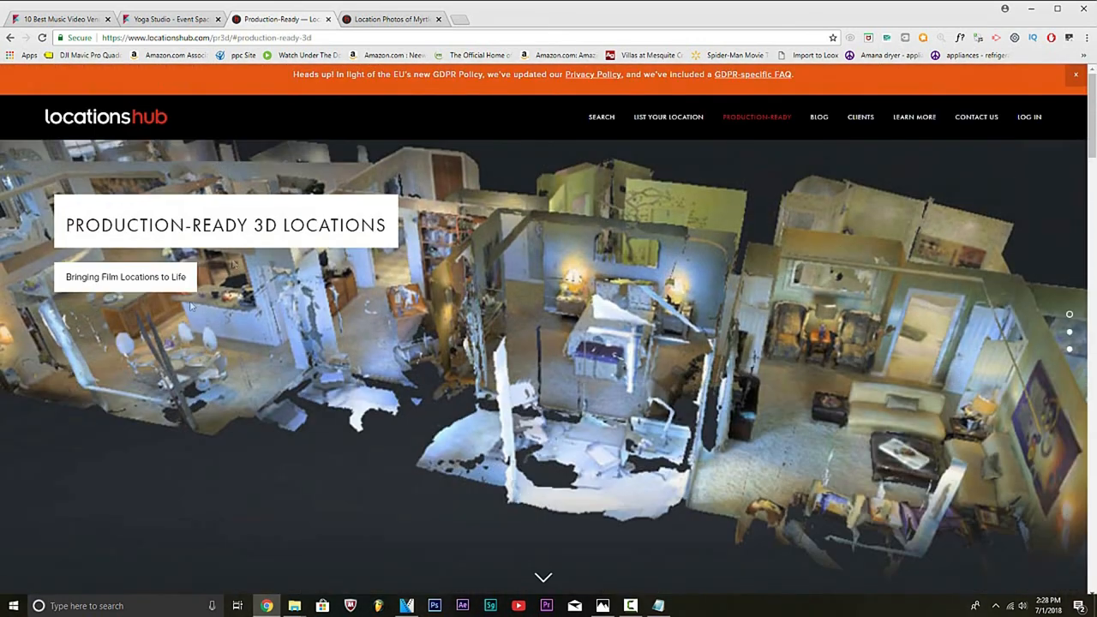
pyautogui.moveTo(871, 123)
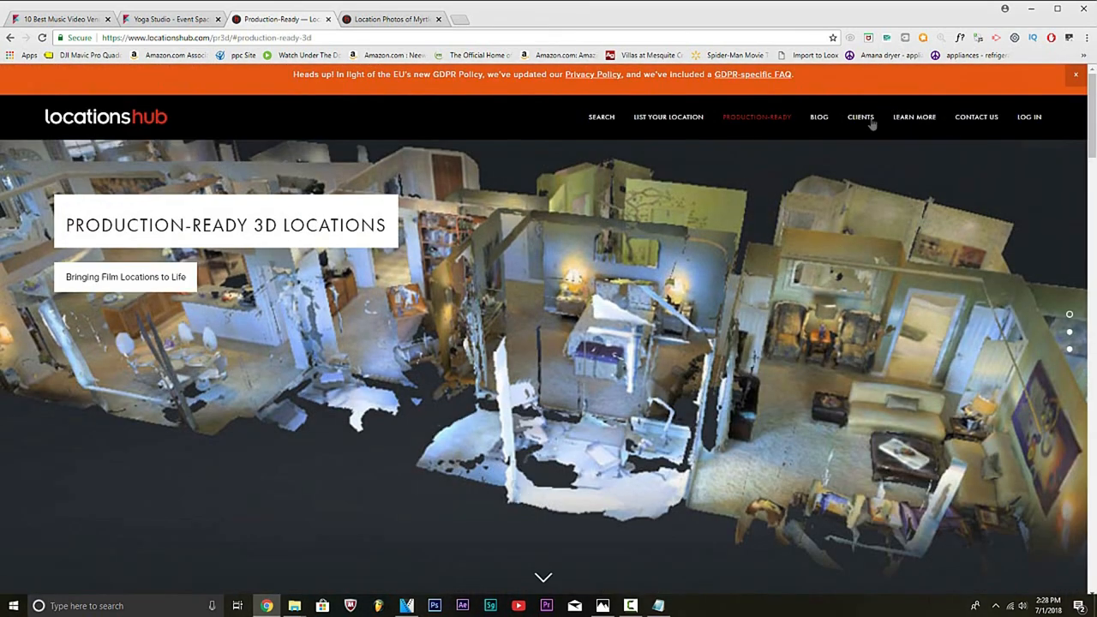
# Step: Browse the Clients & Partners logos to the footer, then switch to the Peerspace Yoga Studio tab
pyautogui.click(860, 116)
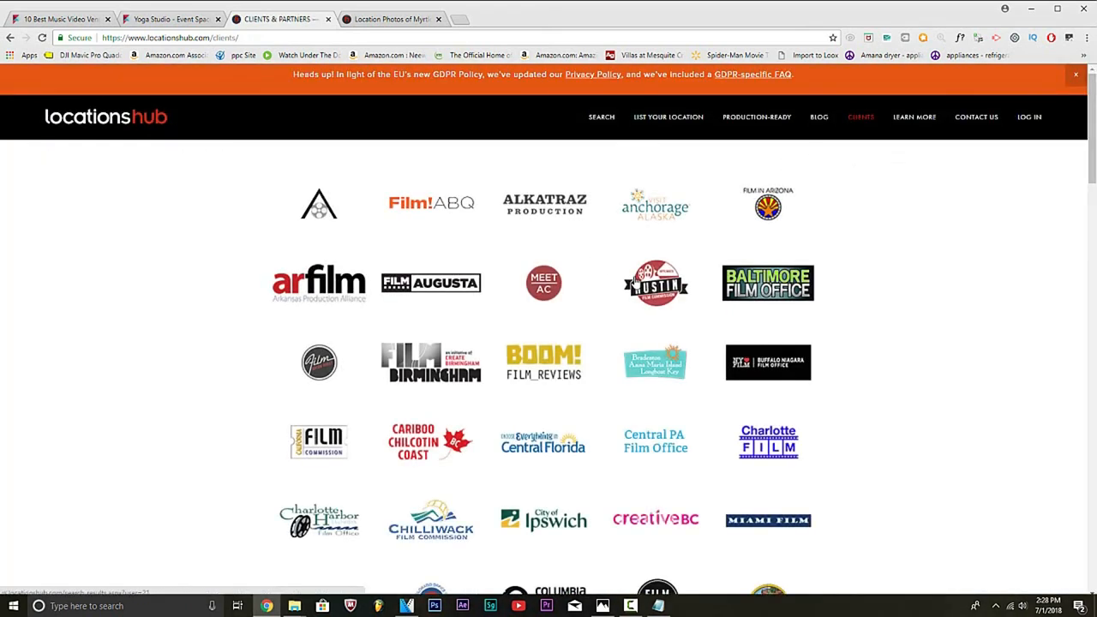
pyautogui.scroll(-3)
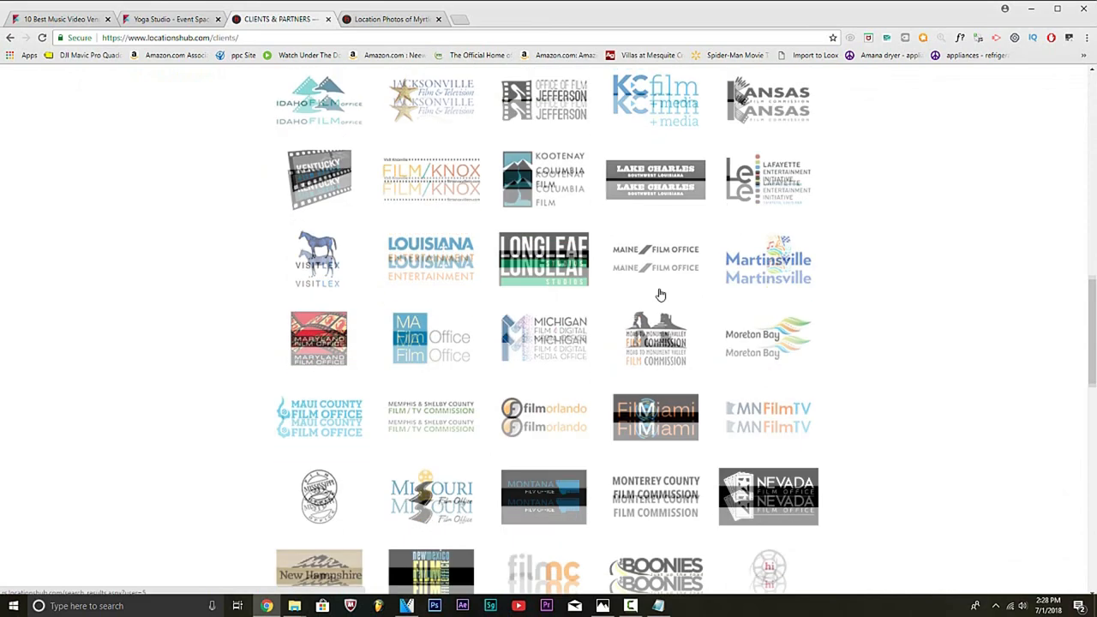
pyautogui.scroll(-3)
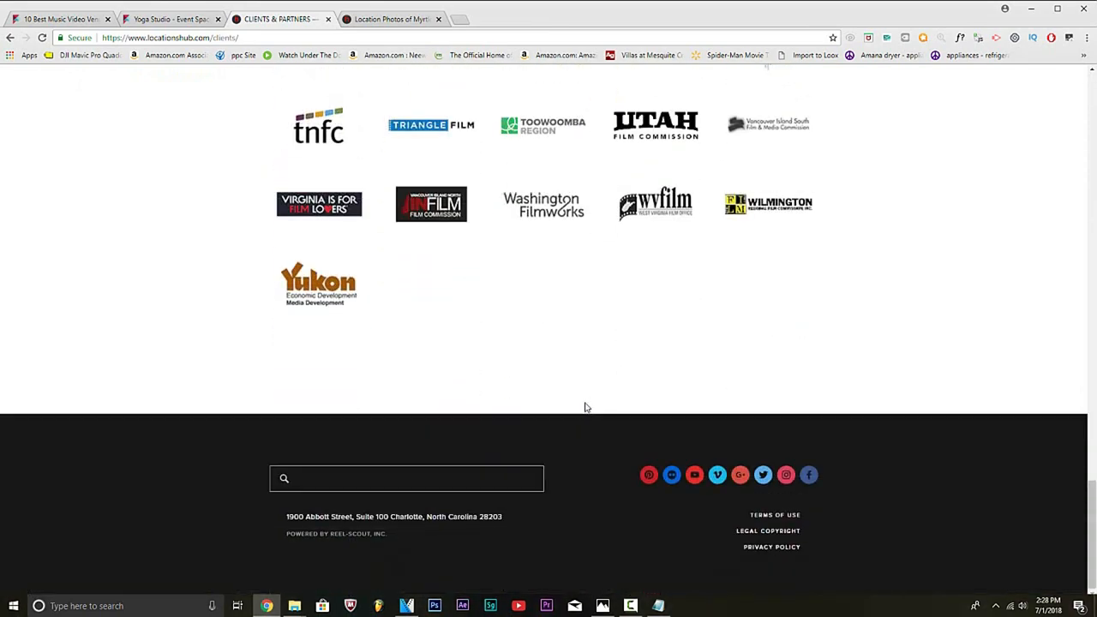
pyautogui.scroll(3)
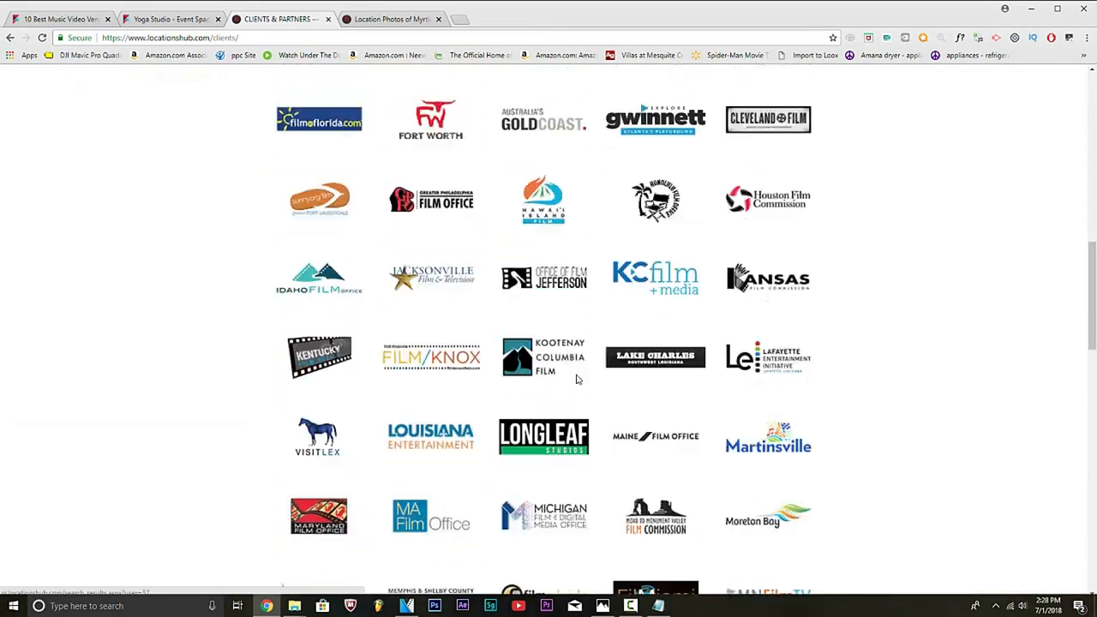
pyautogui.scroll(3)
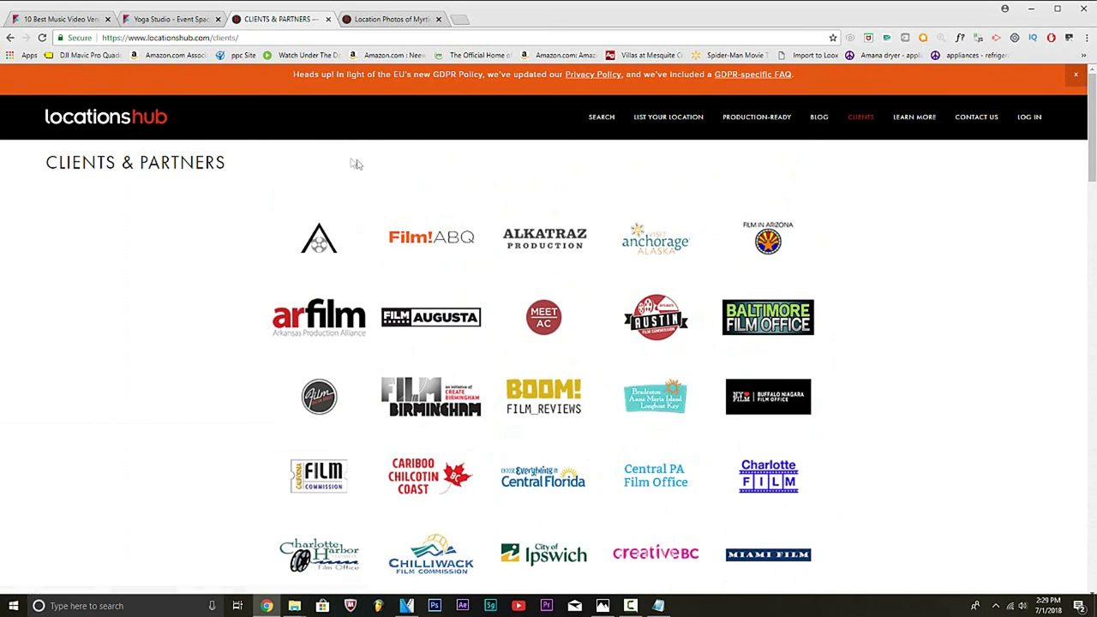
pyautogui.moveTo(380, 187)
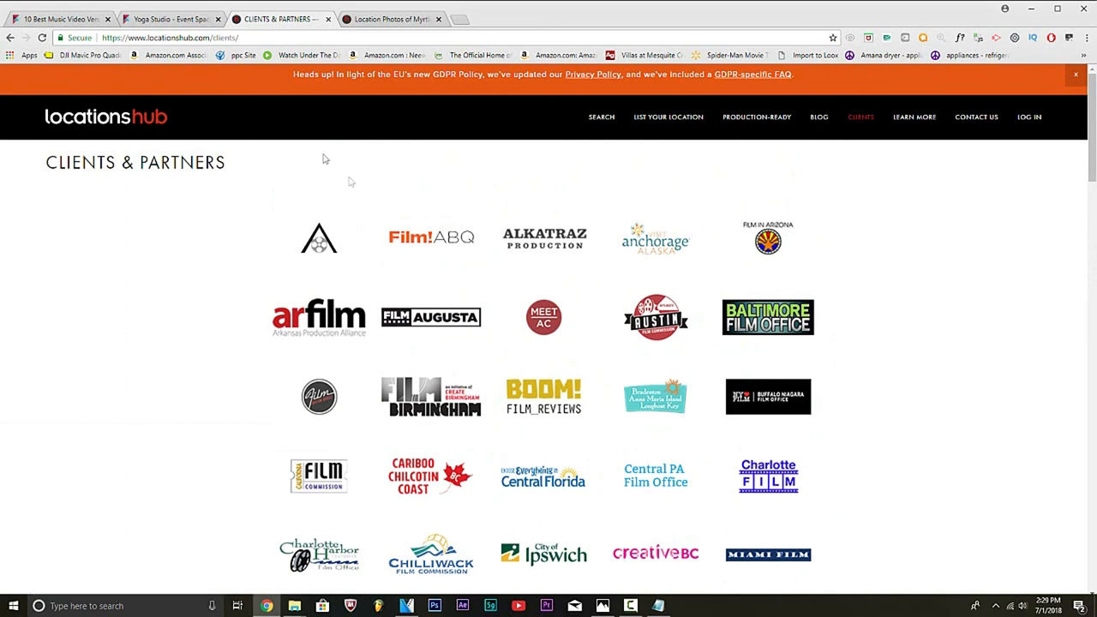
pyautogui.click(168, 19)
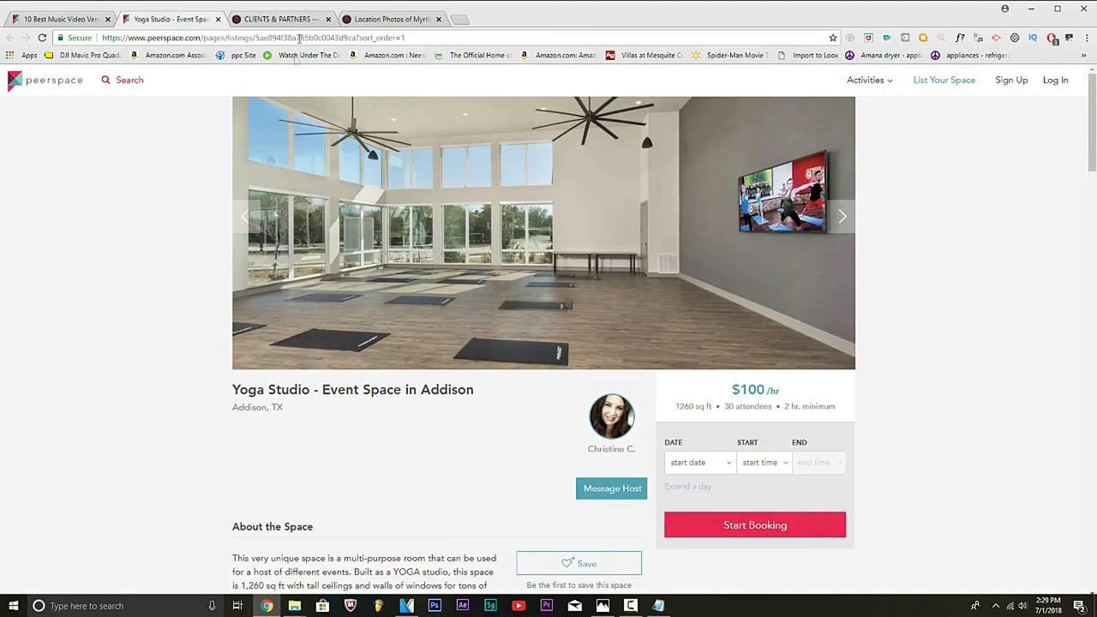
# Step: Switch back to the LocationsHub Clients & Partners tab
pyautogui.click(274, 19)
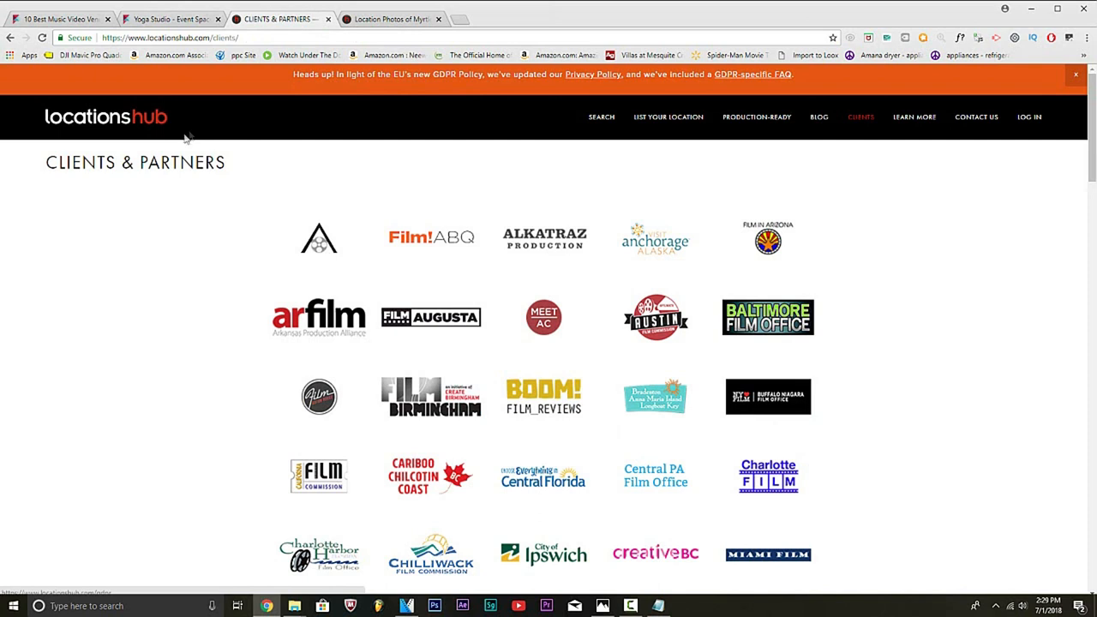
pyautogui.moveTo(179, 146)
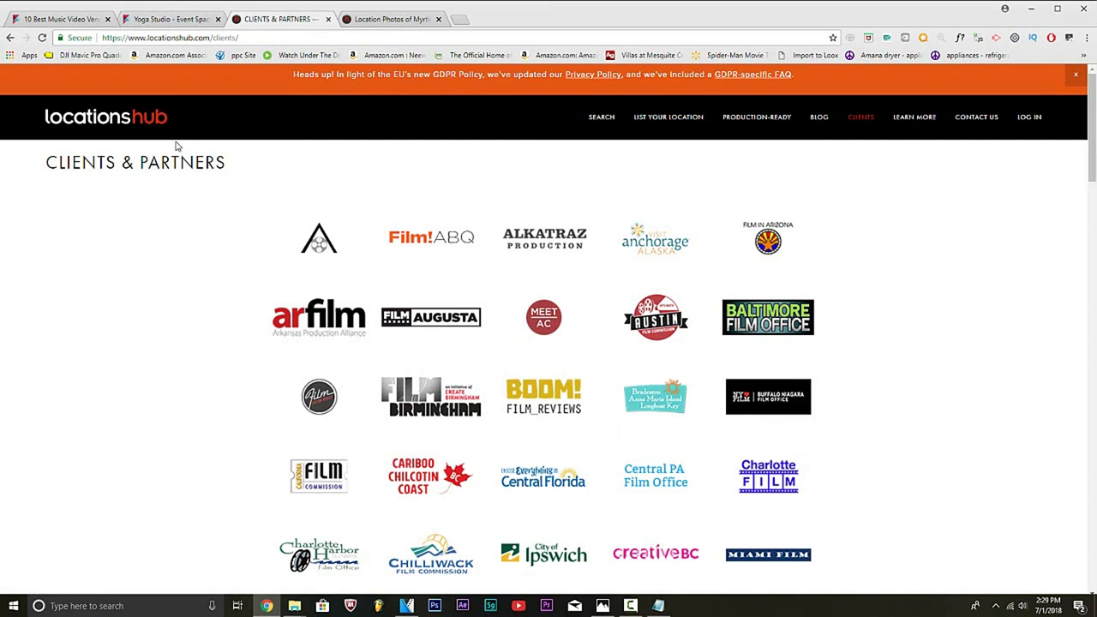